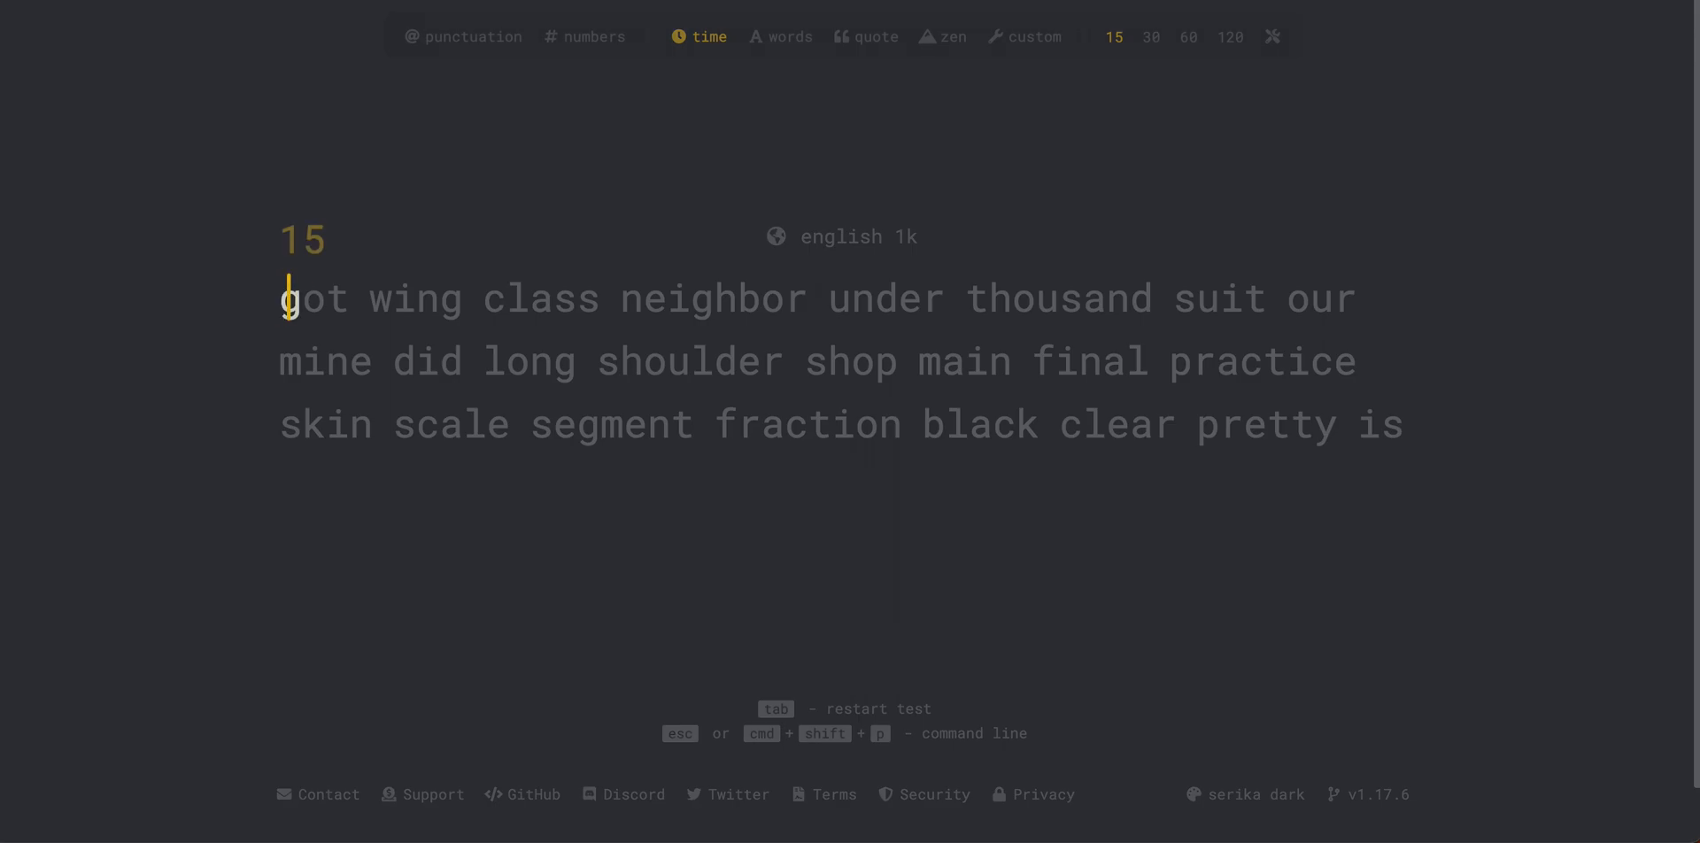
- Type the displayed words 'got wing class neighbor u' and 'shoulder' until the 15-second timer ends
text(got wing class neighbor under thousan suit our)
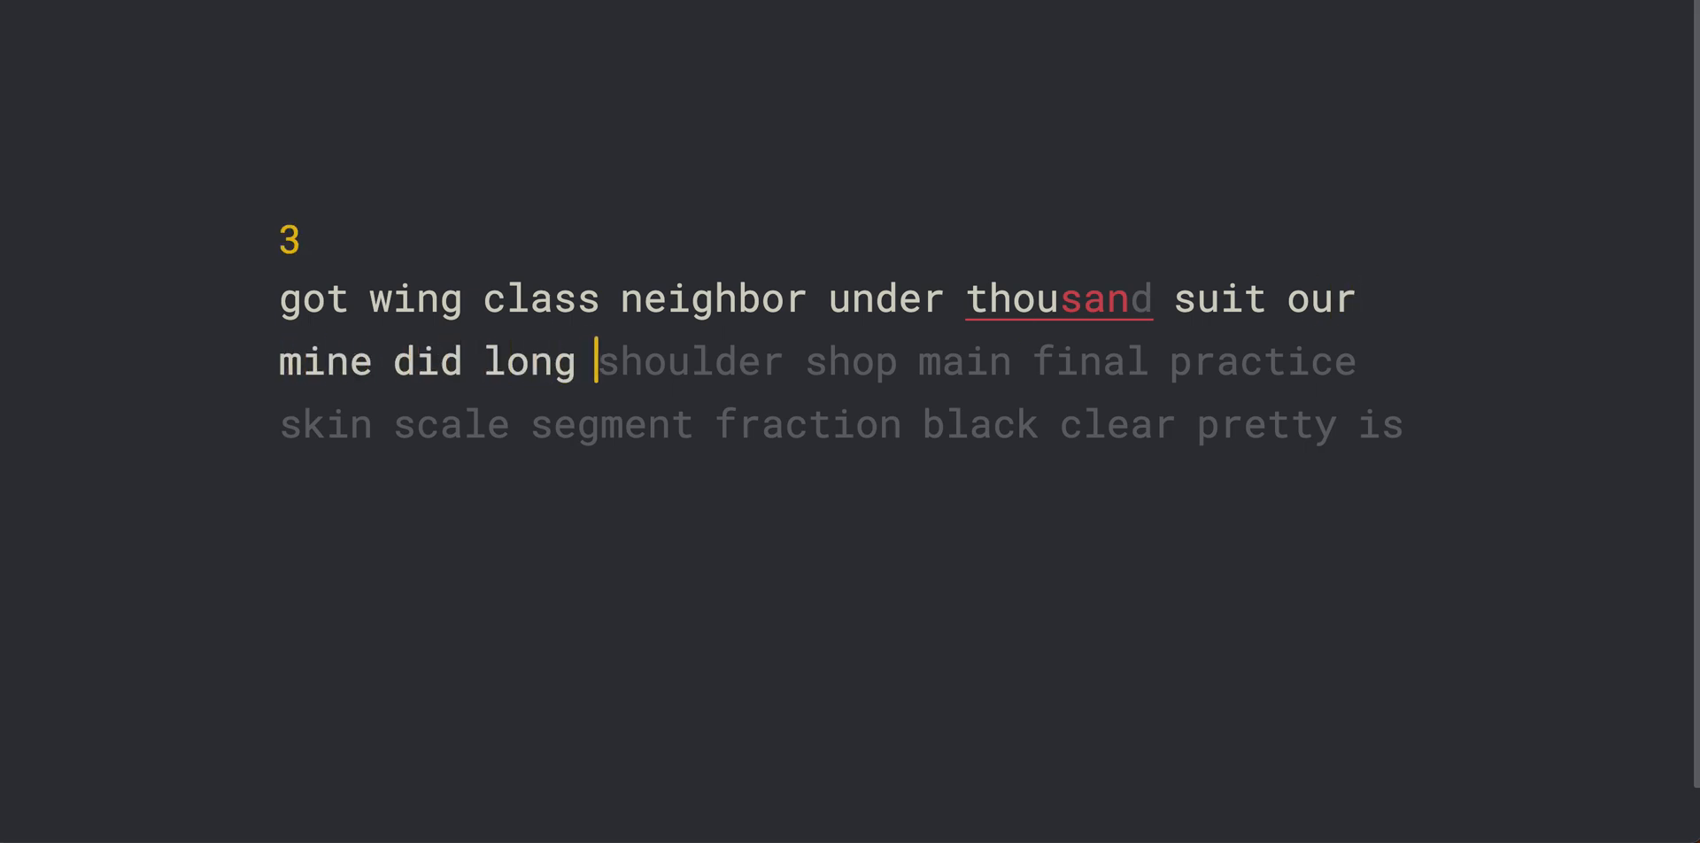
text(shoulder)
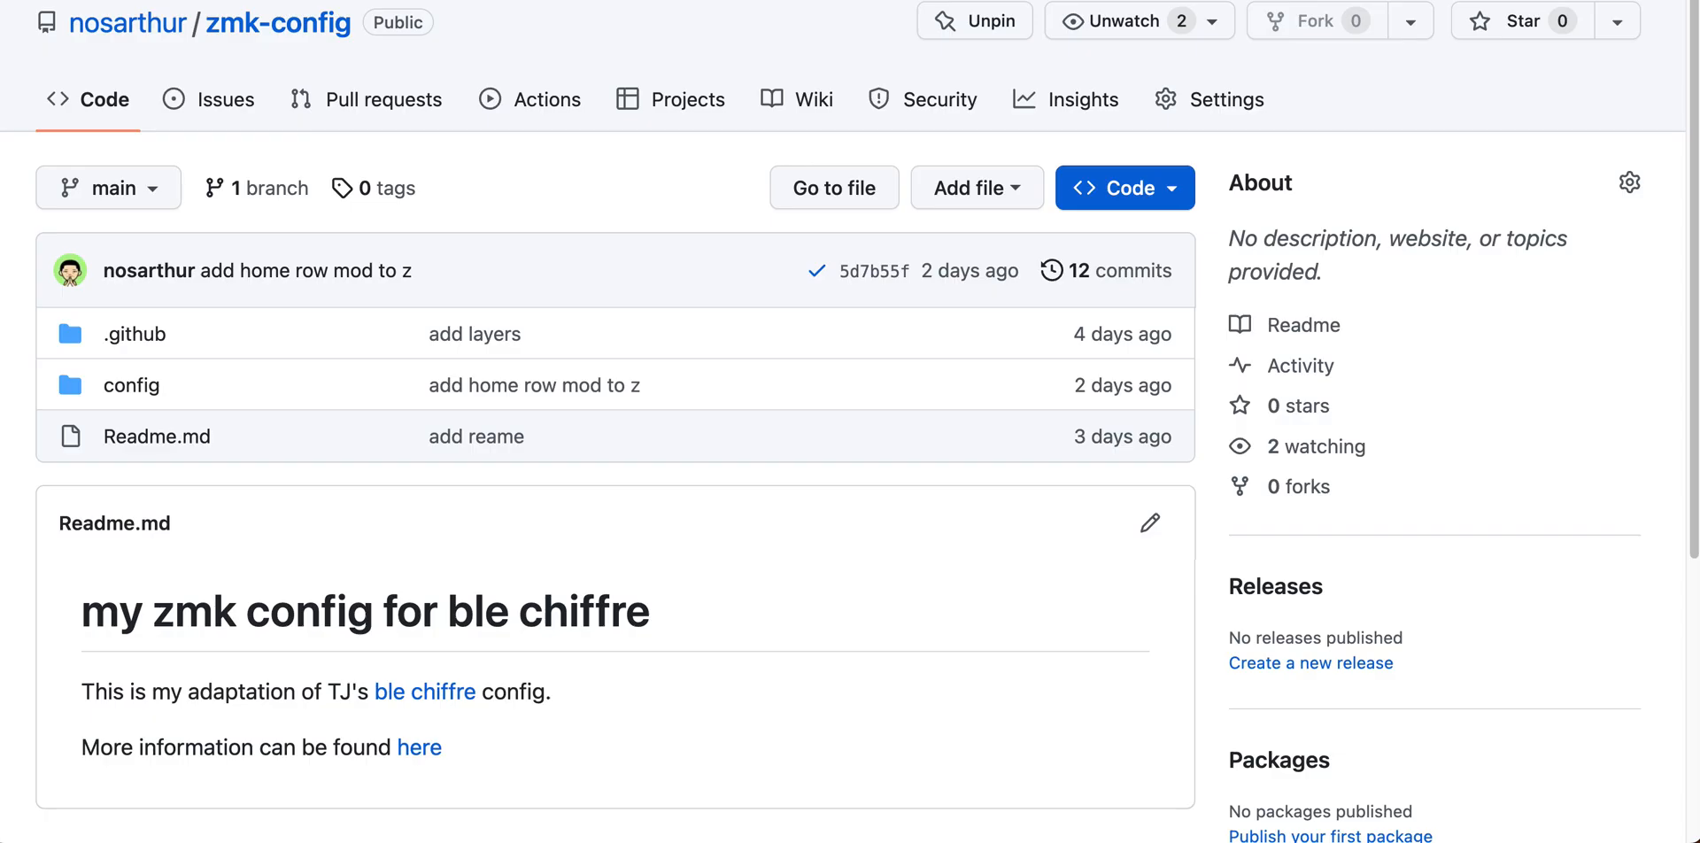
mouse_move(895, 16)
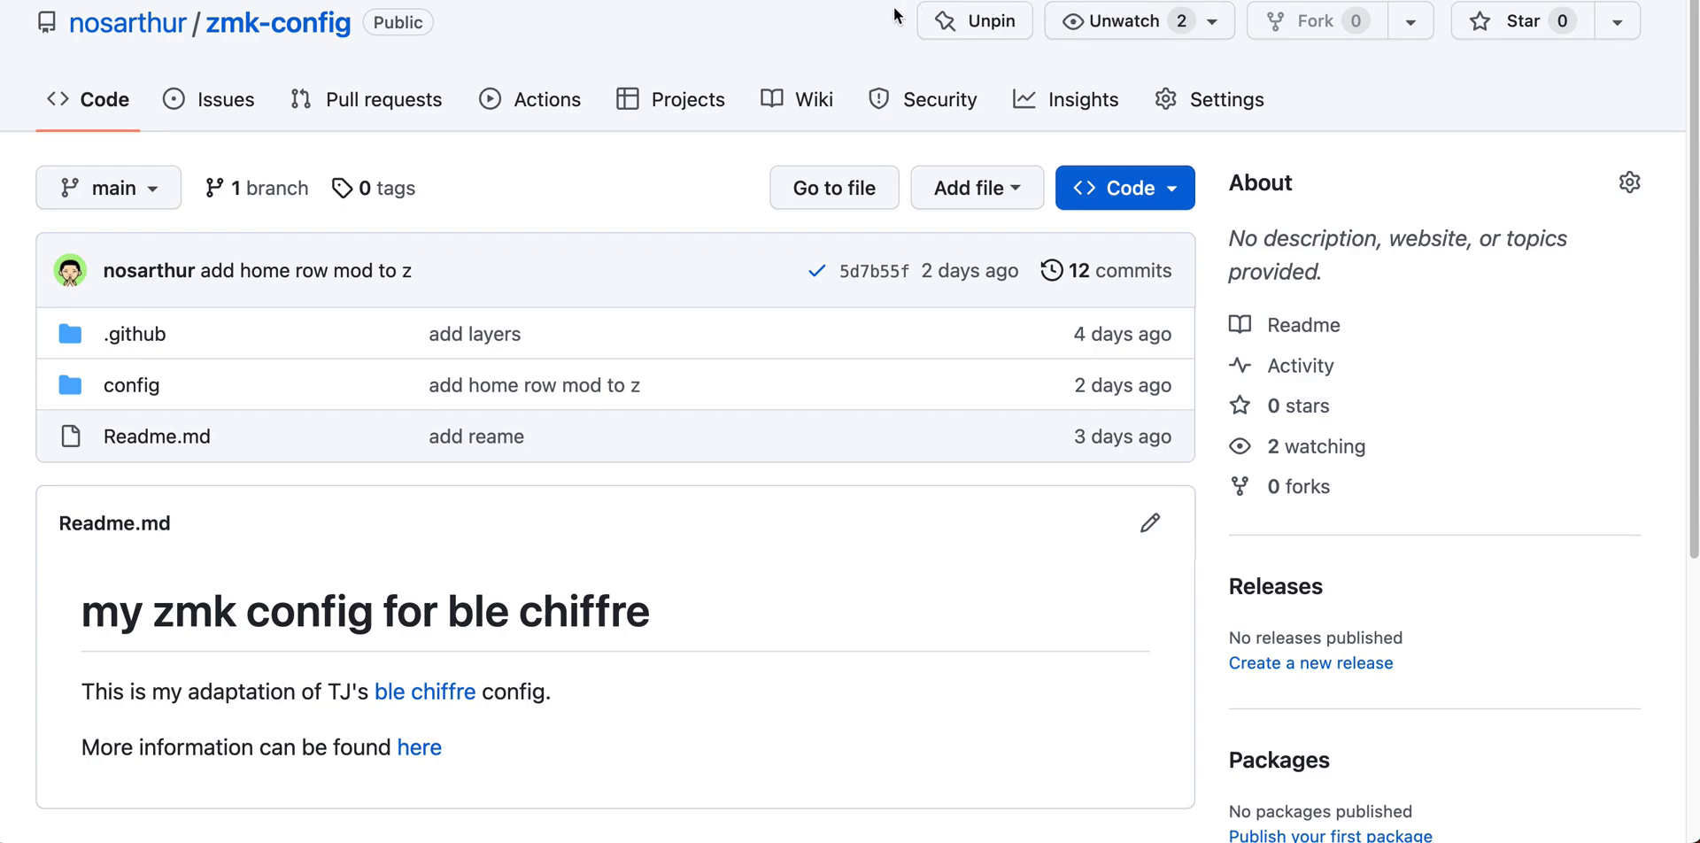
mouse_move(770, 26)
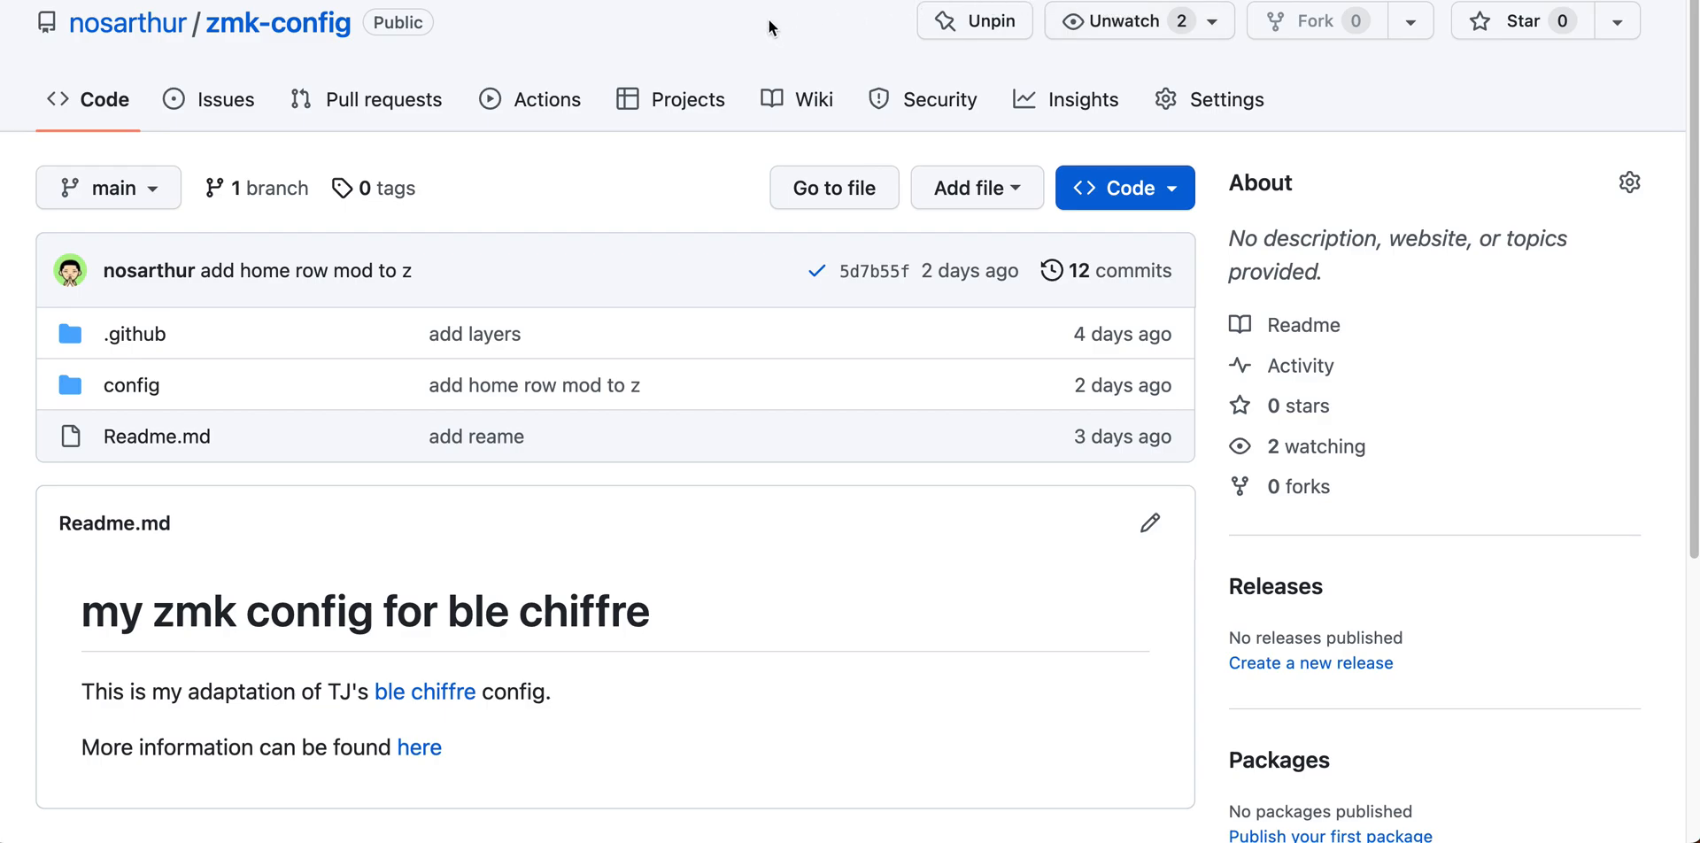
mouse_move(715, 51)
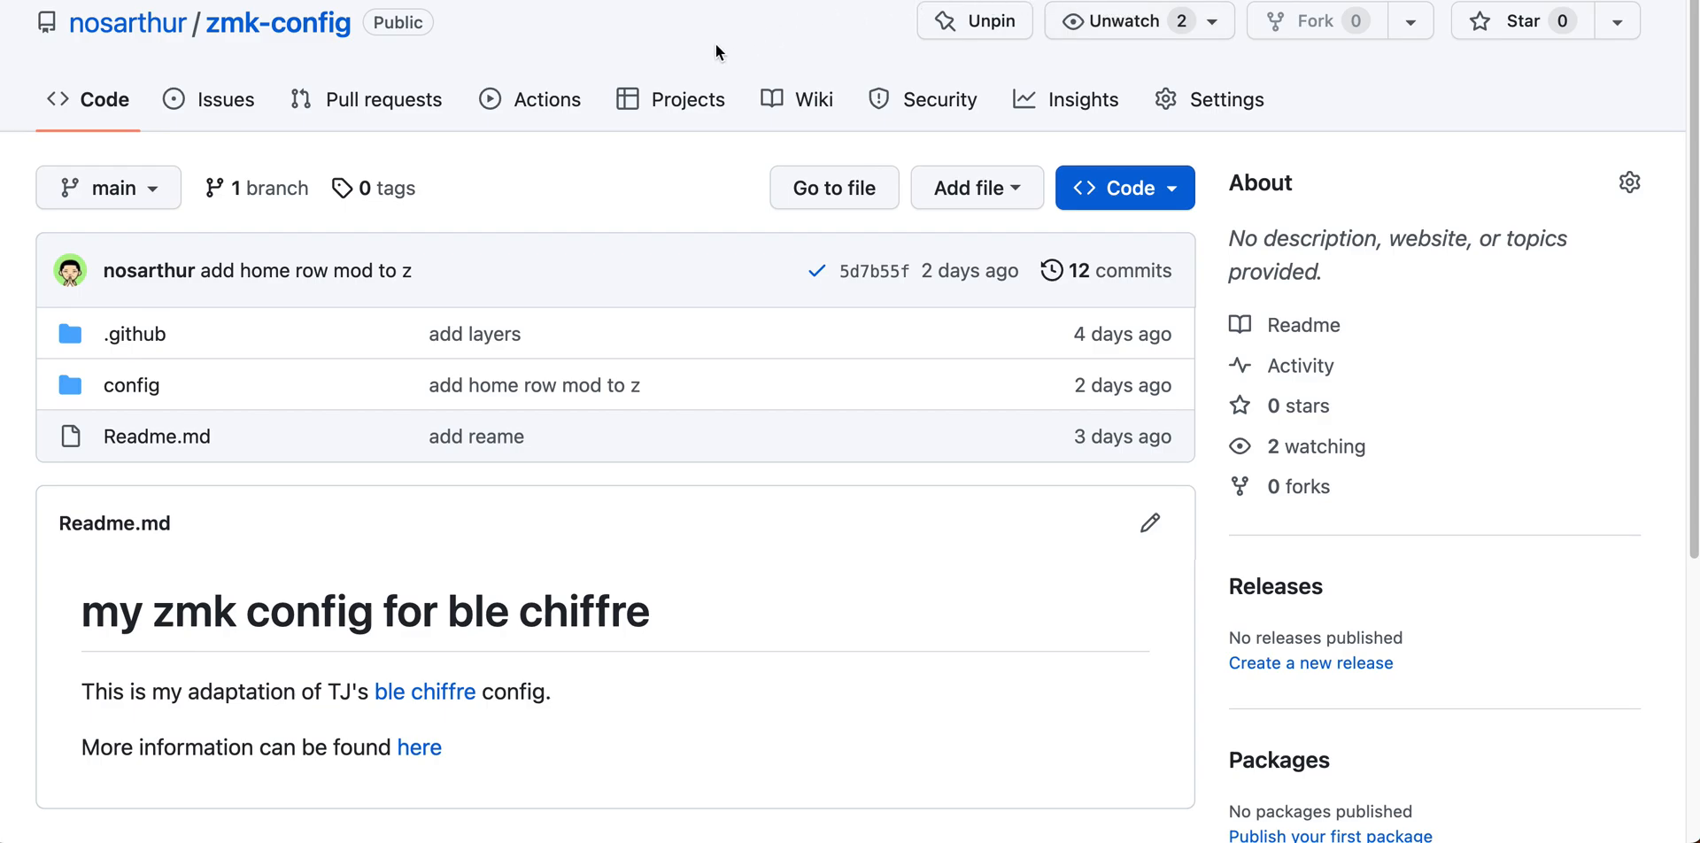
mouse_move(379, 71)
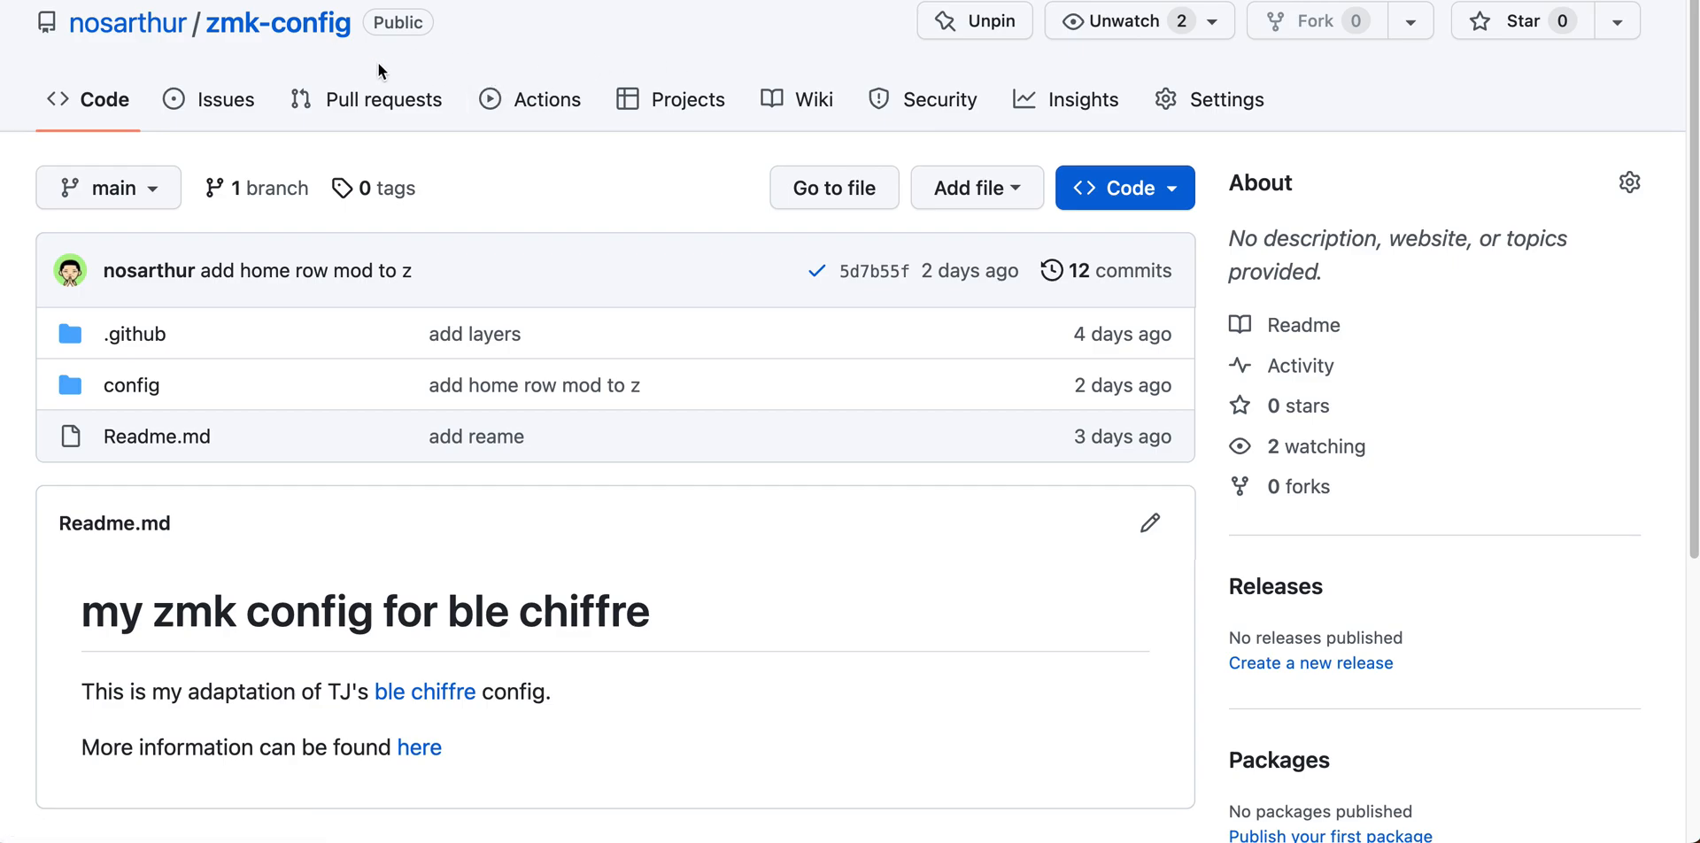
- Show the zmk-config repository's Actions workflow runs
click(547, 99)
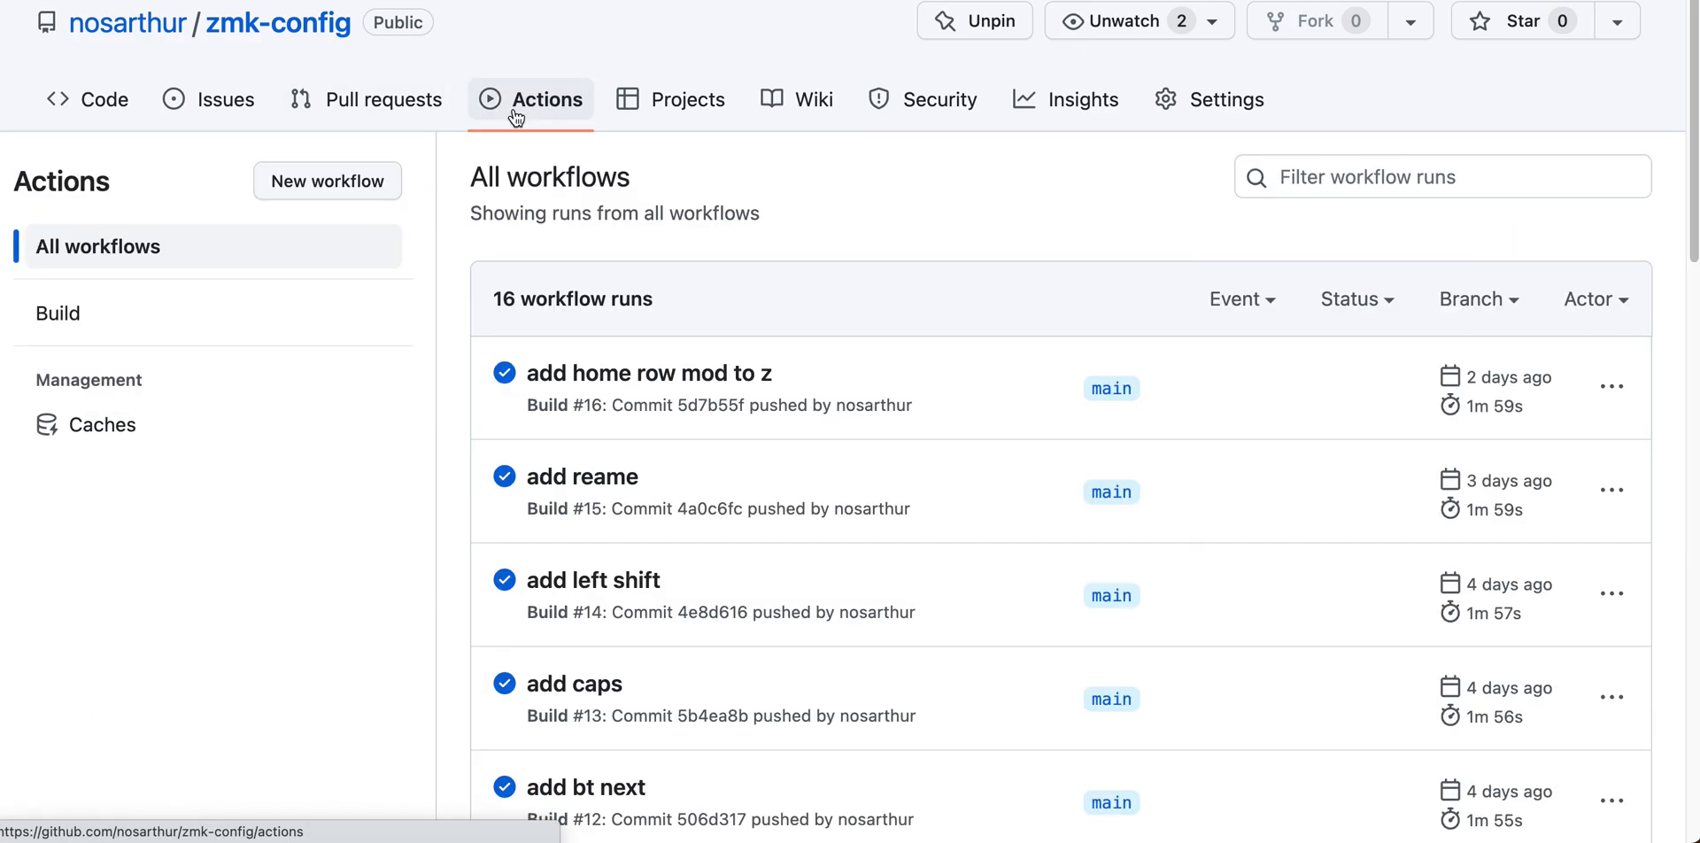
mouse_move(460, 276)
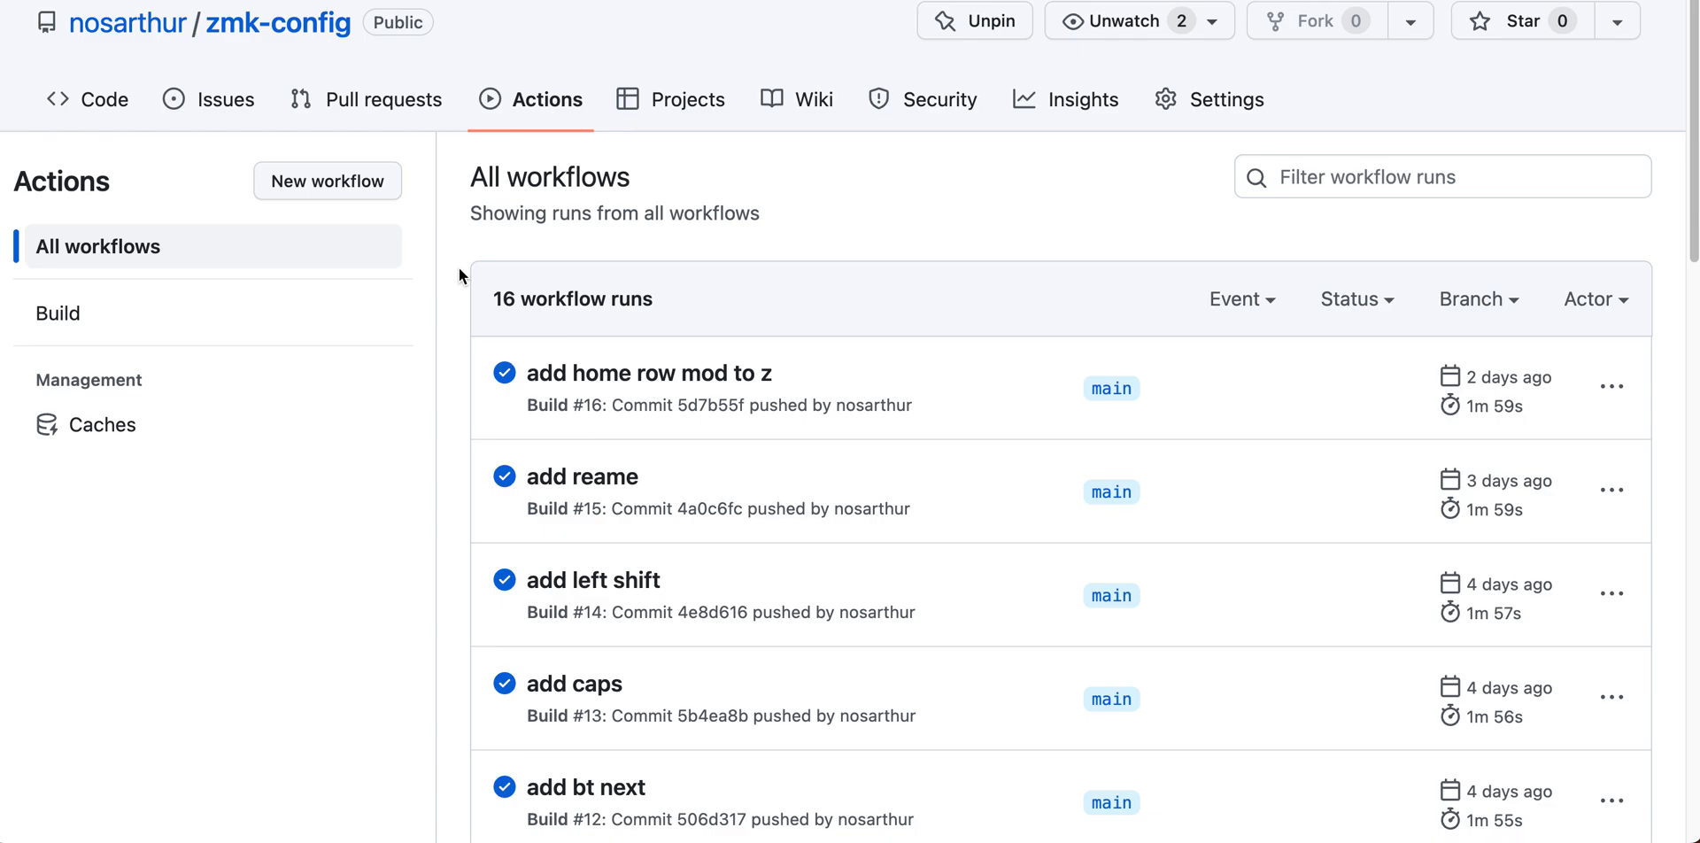
- Verify the 'add home row mod to z' run lists the ble_chiffre artifact, then return to the repository home
scroll(down, 3)
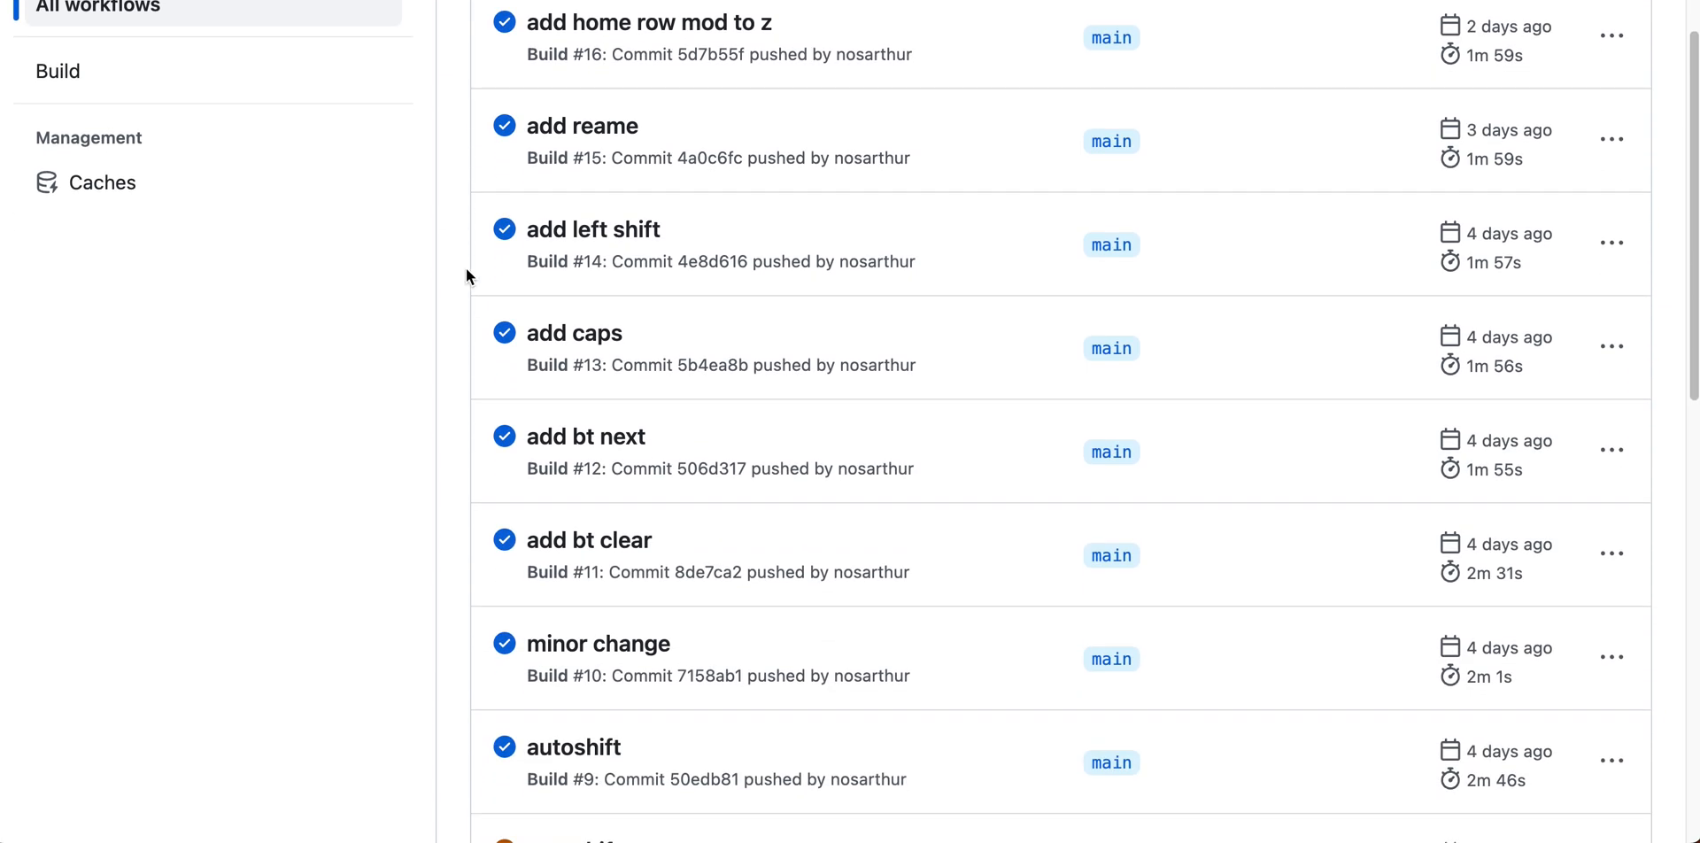
click(649, 21)
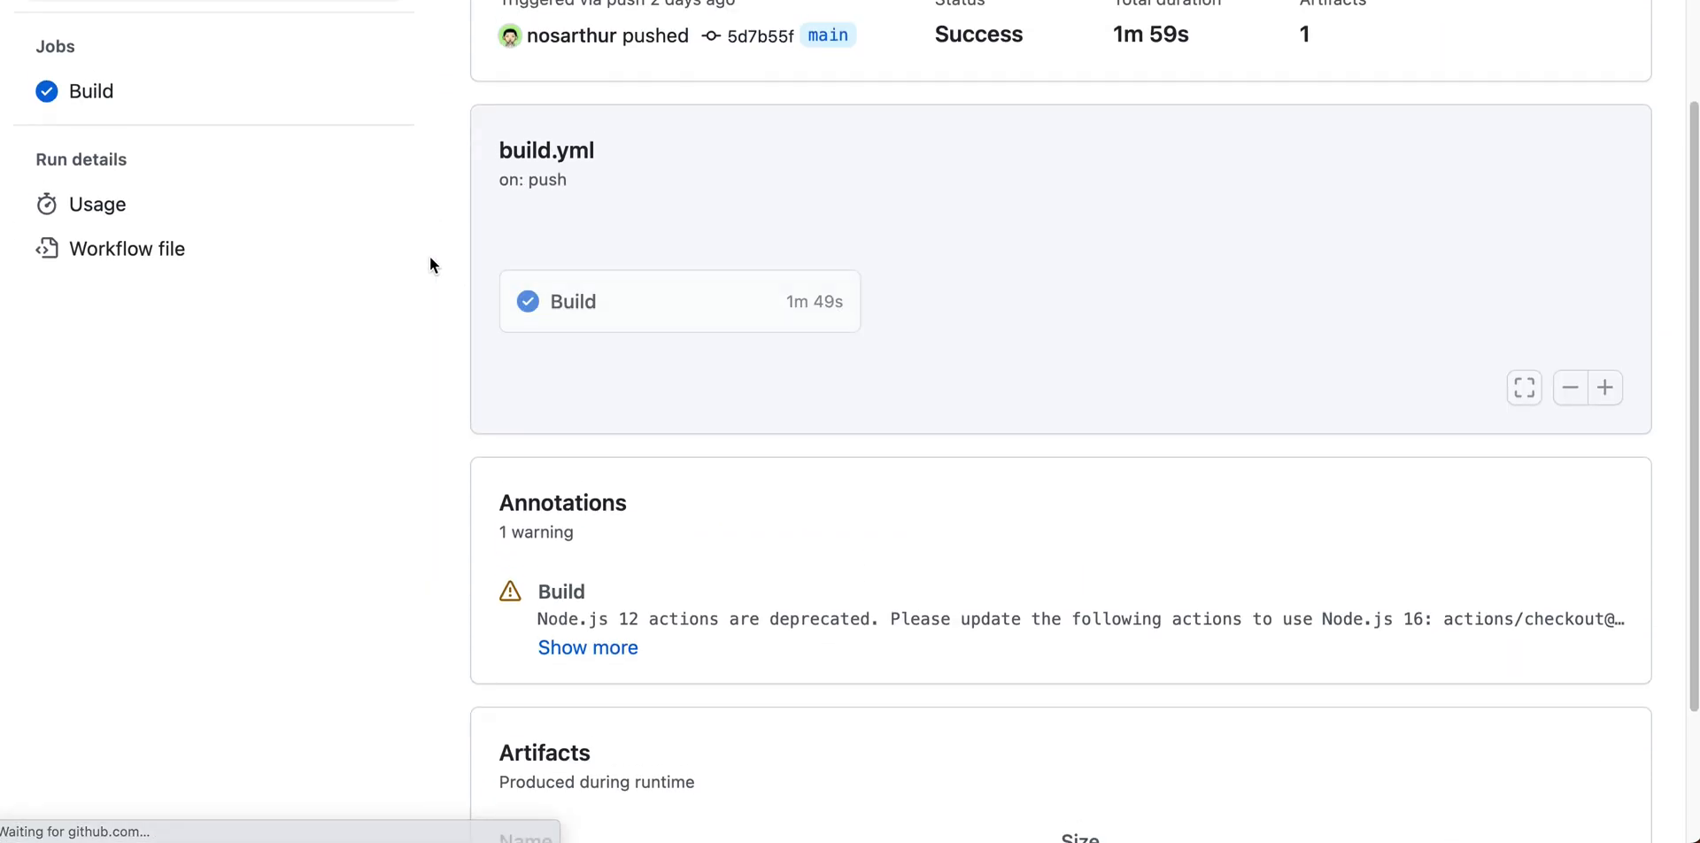
scroll(down, 3)
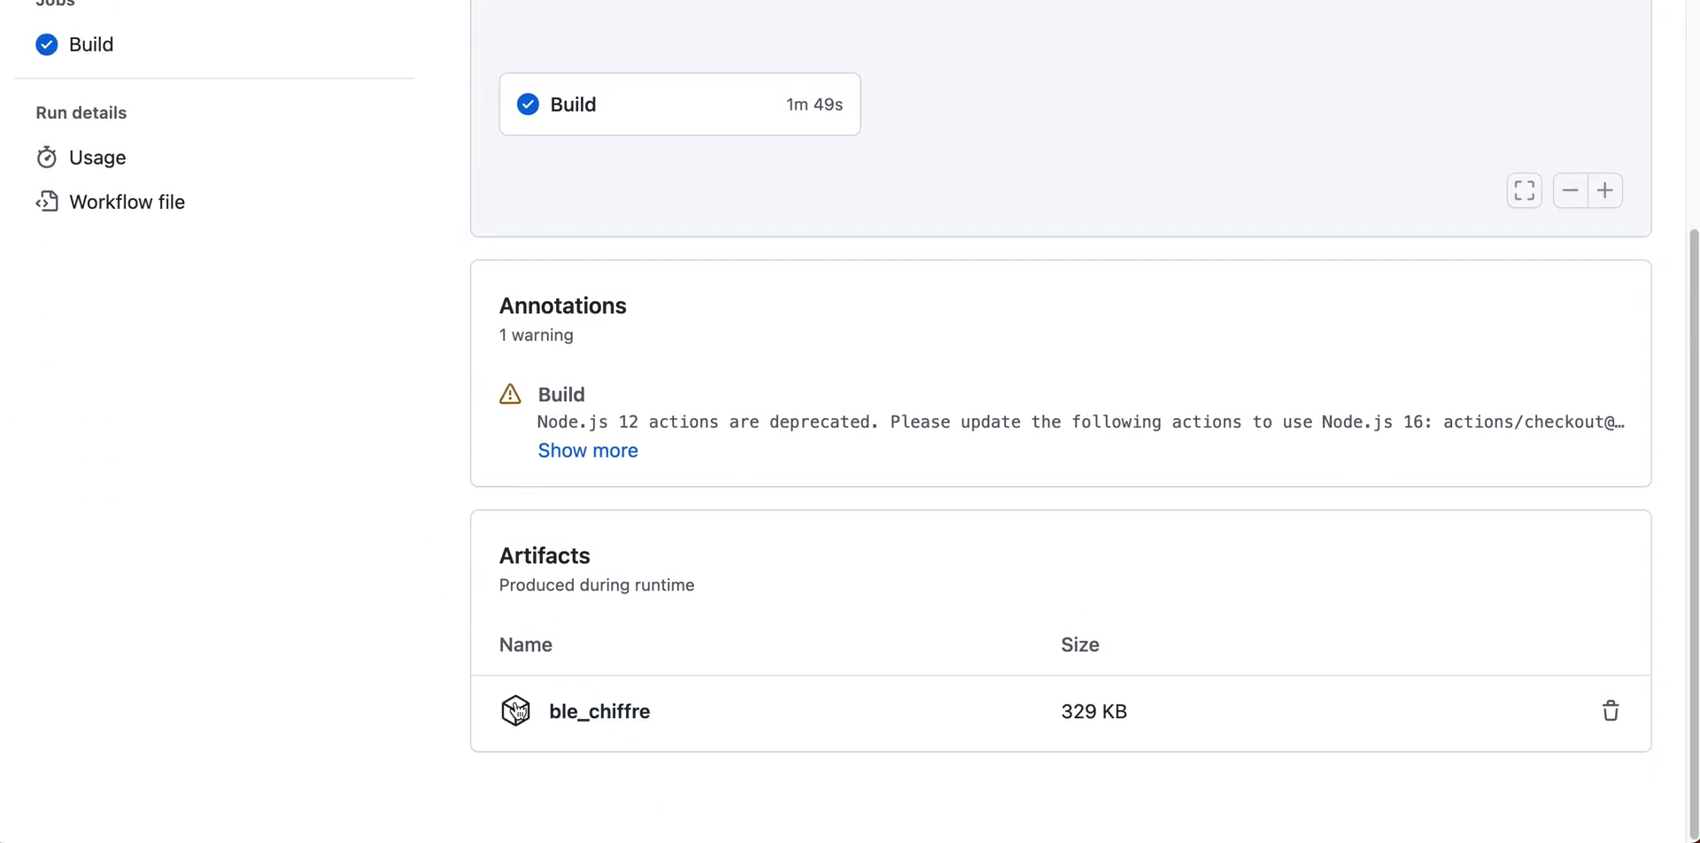
mouse_move(379, 613)
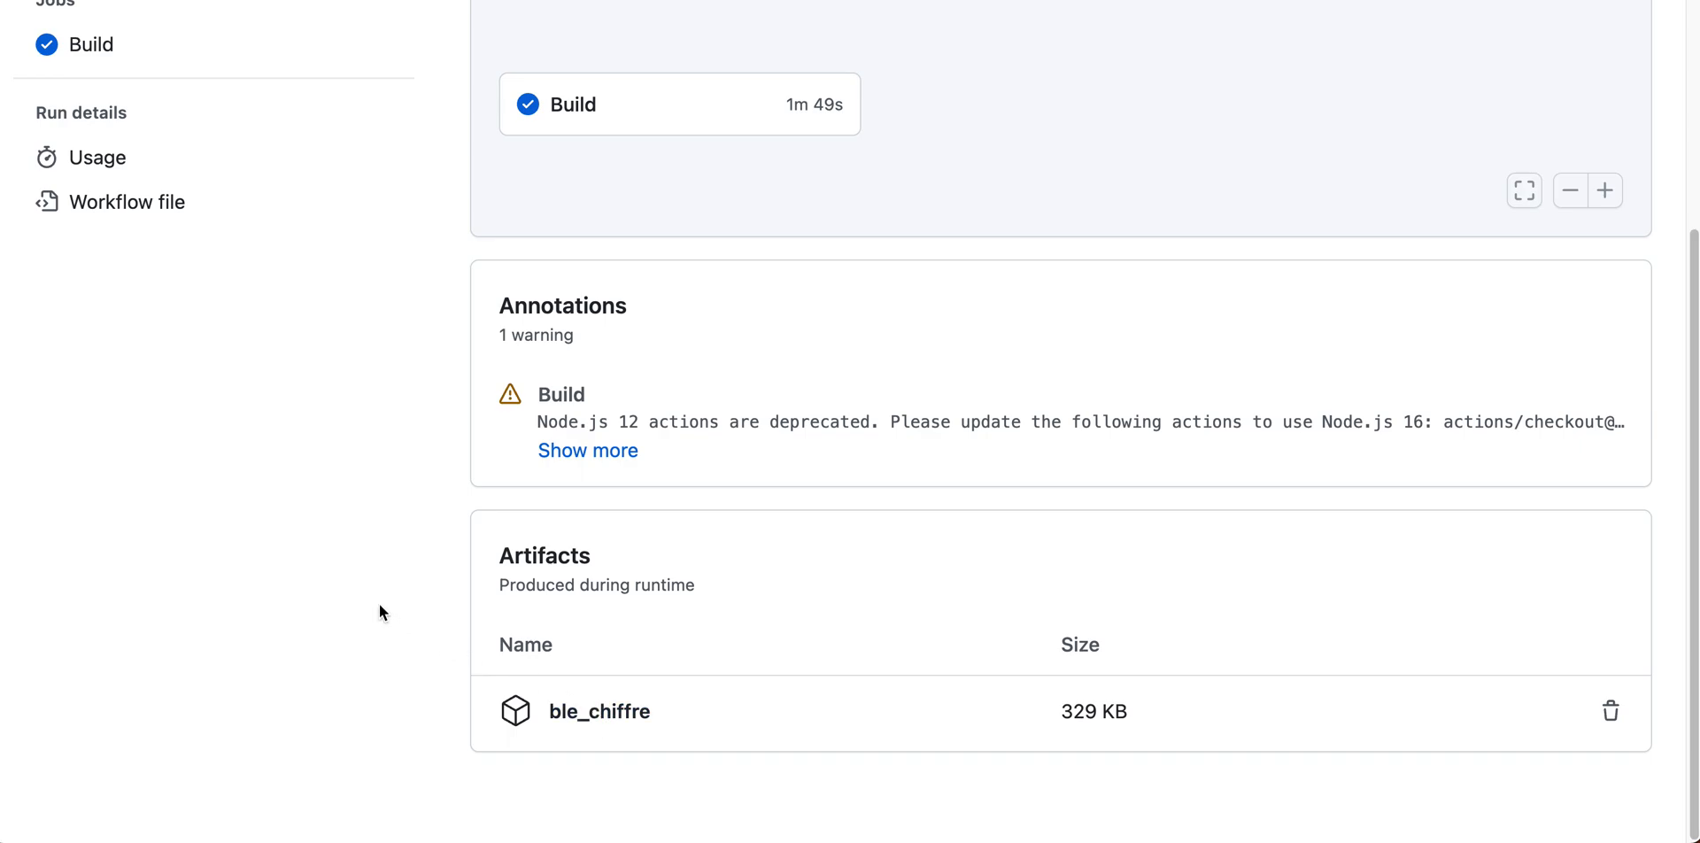
scroll(up, 3)
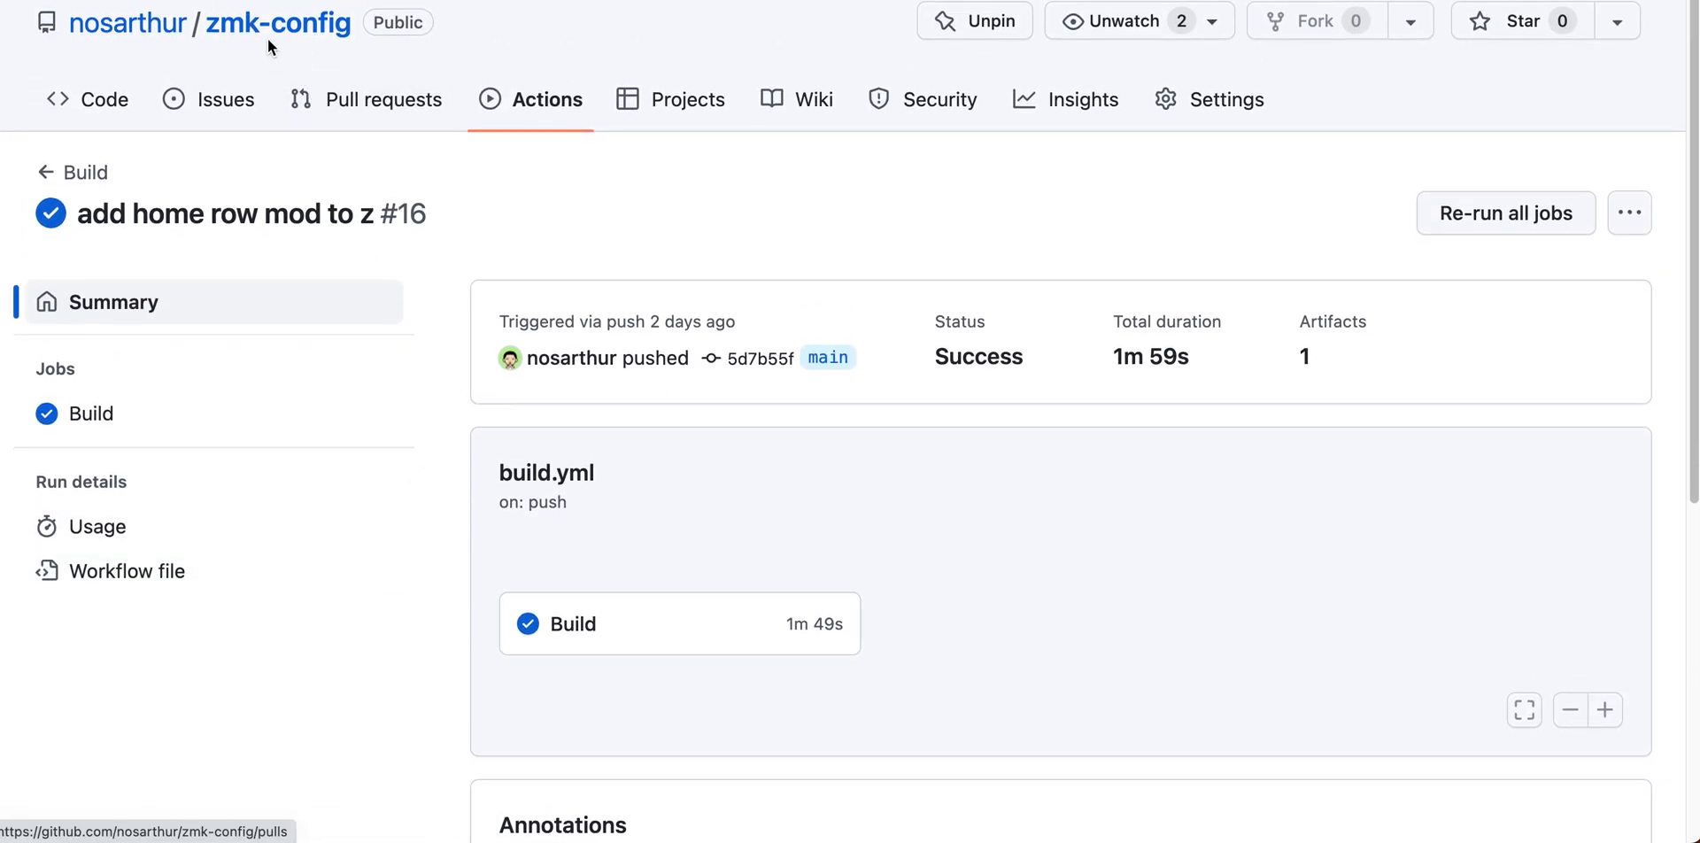
click(103, 99)
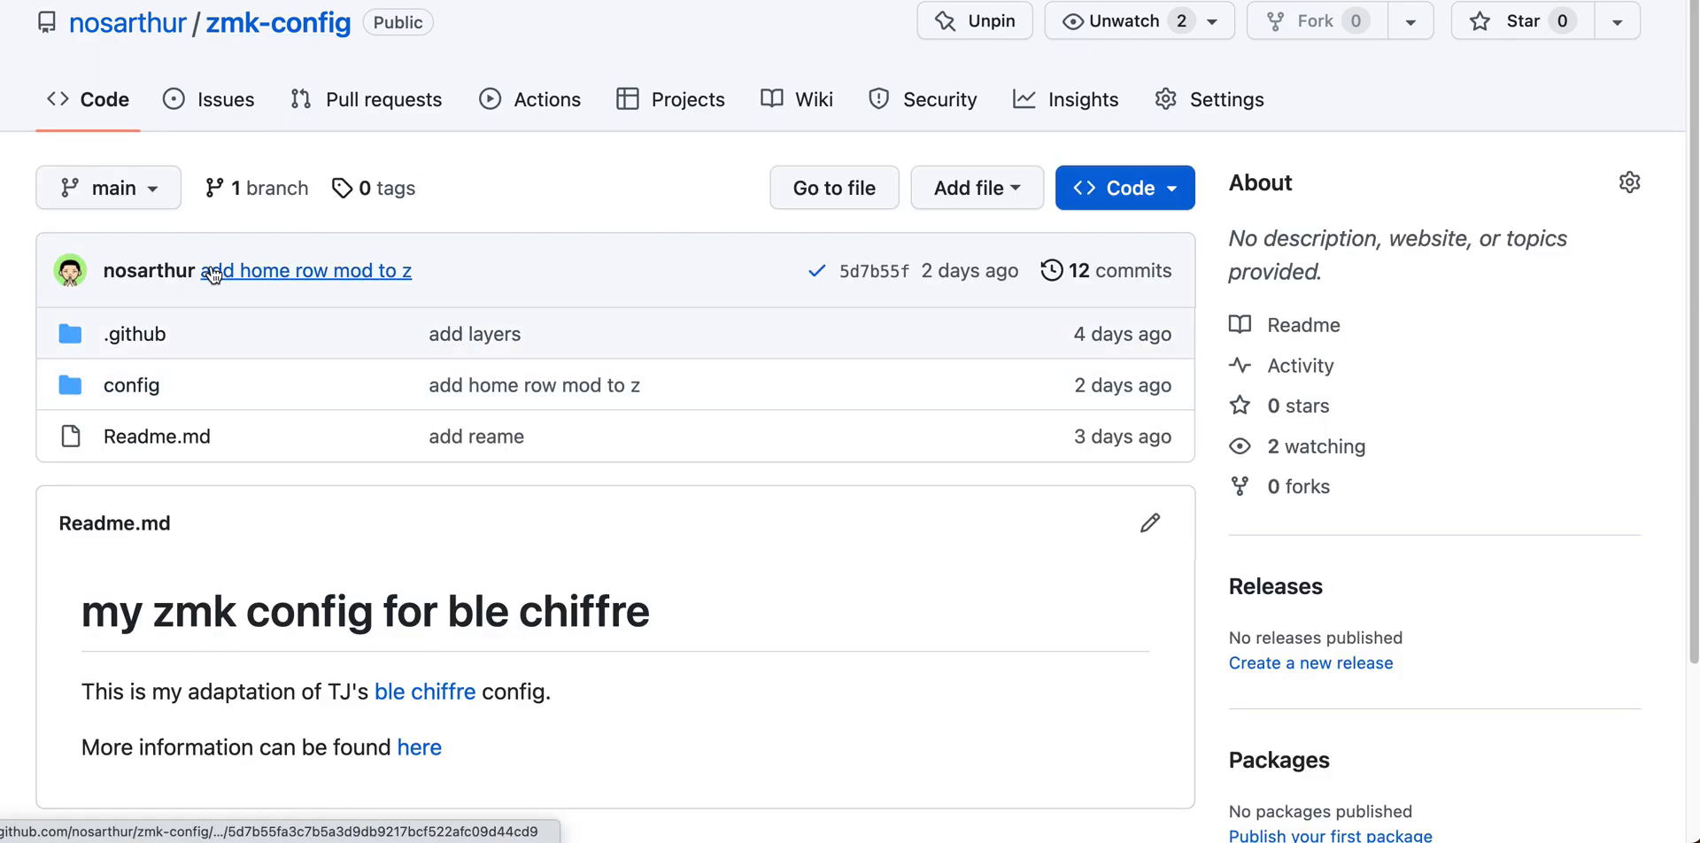
mouse_move(592, 188)
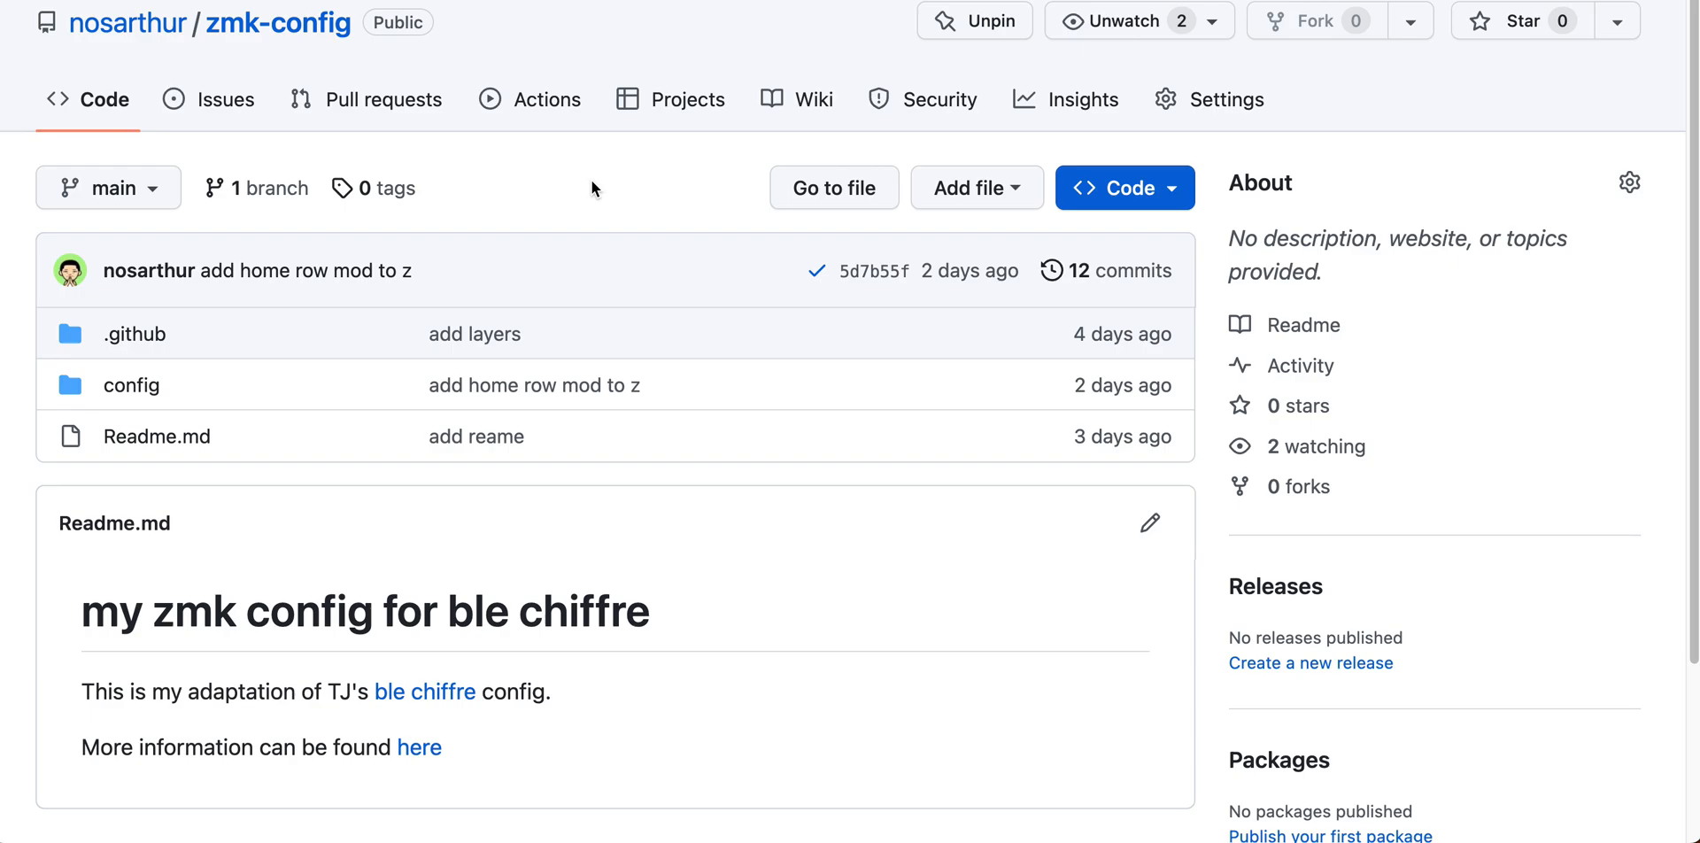
mouse_move(554, 225)
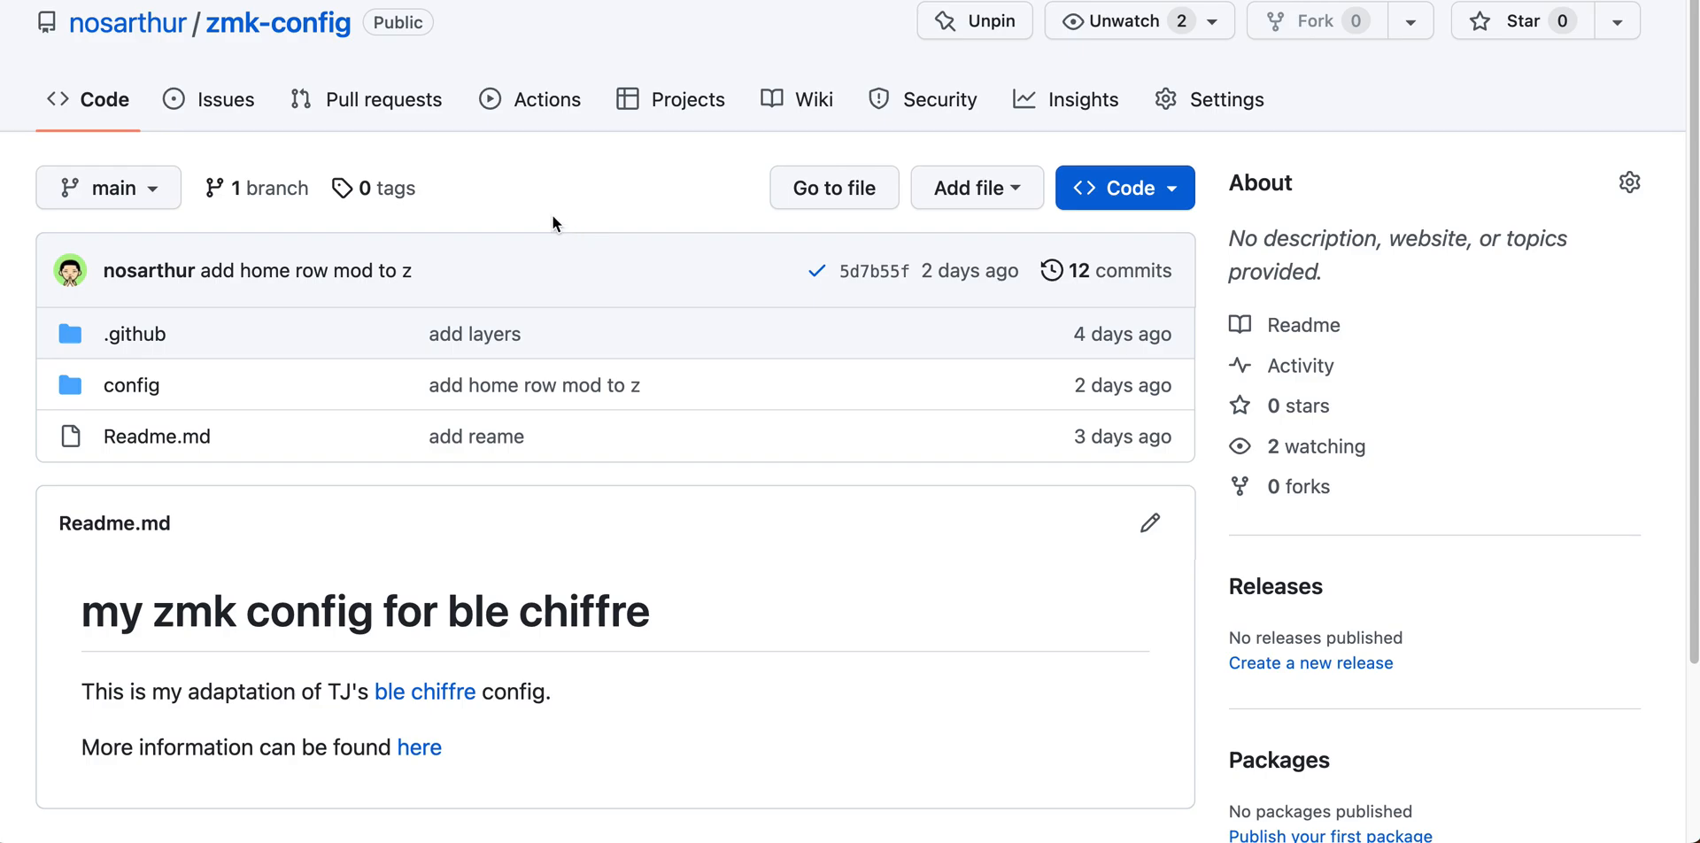
mouse_move(542, 197)
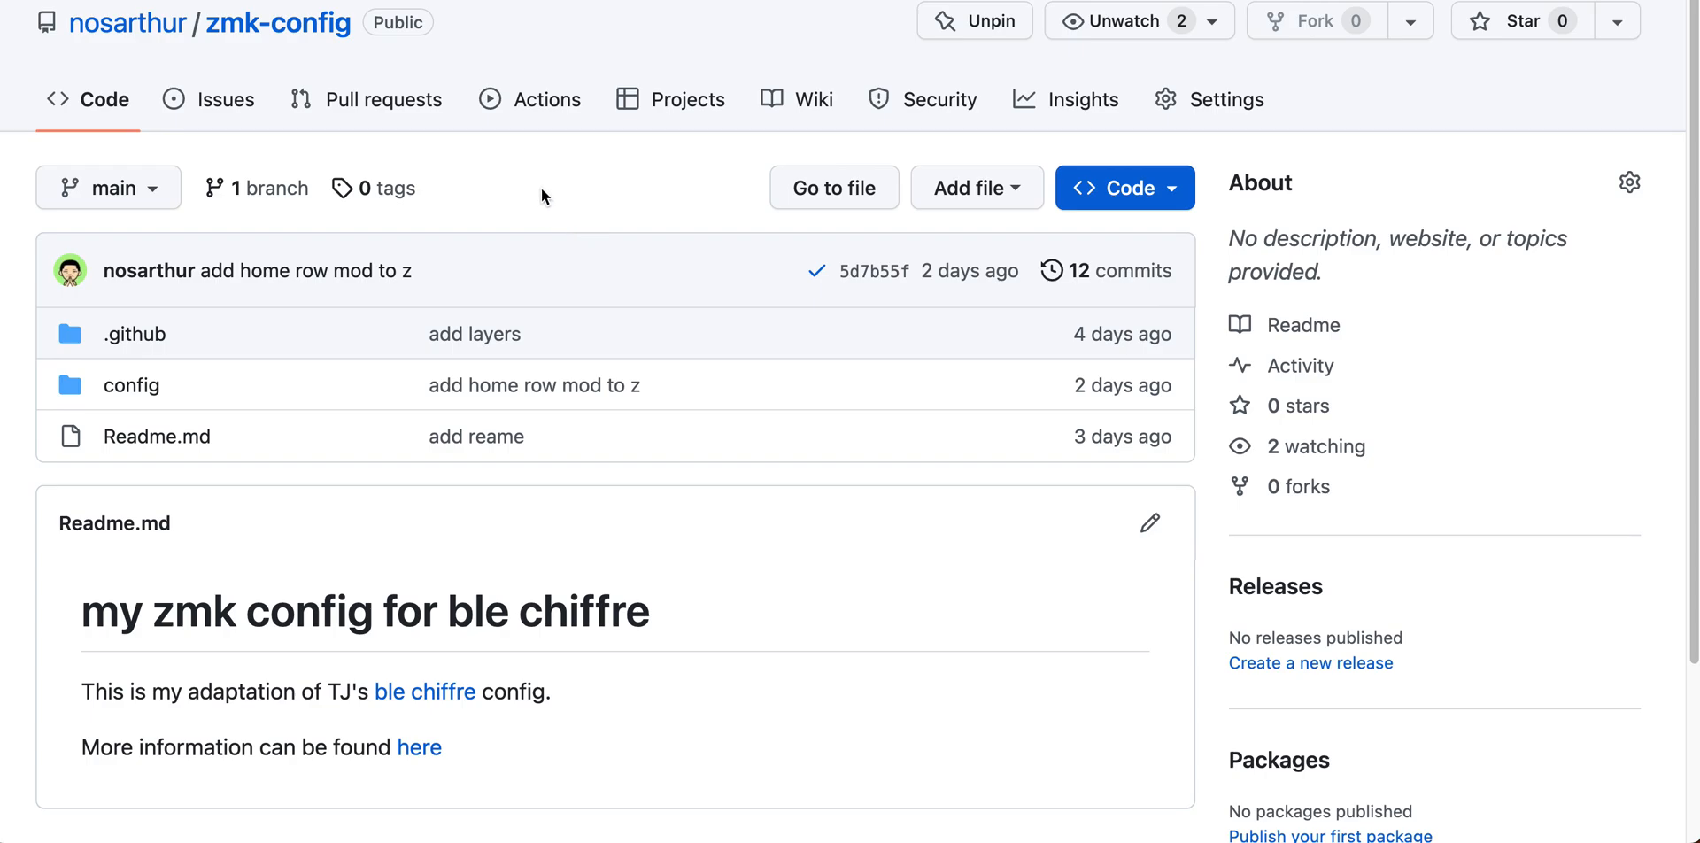
mouse_move(413, 161)
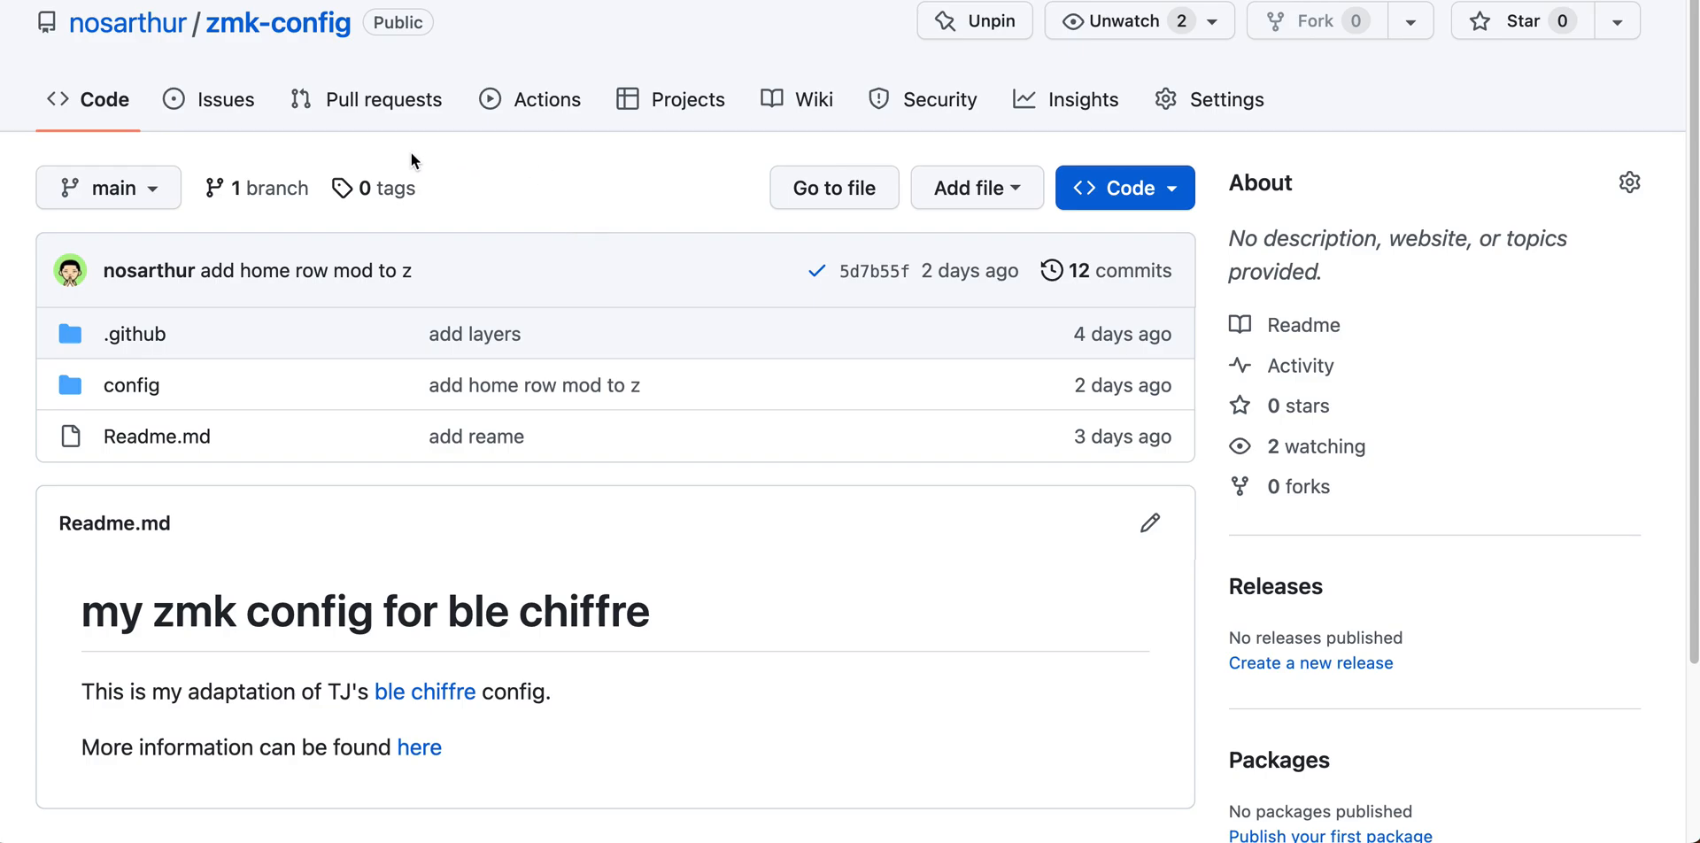
mouse_move(292, 60)
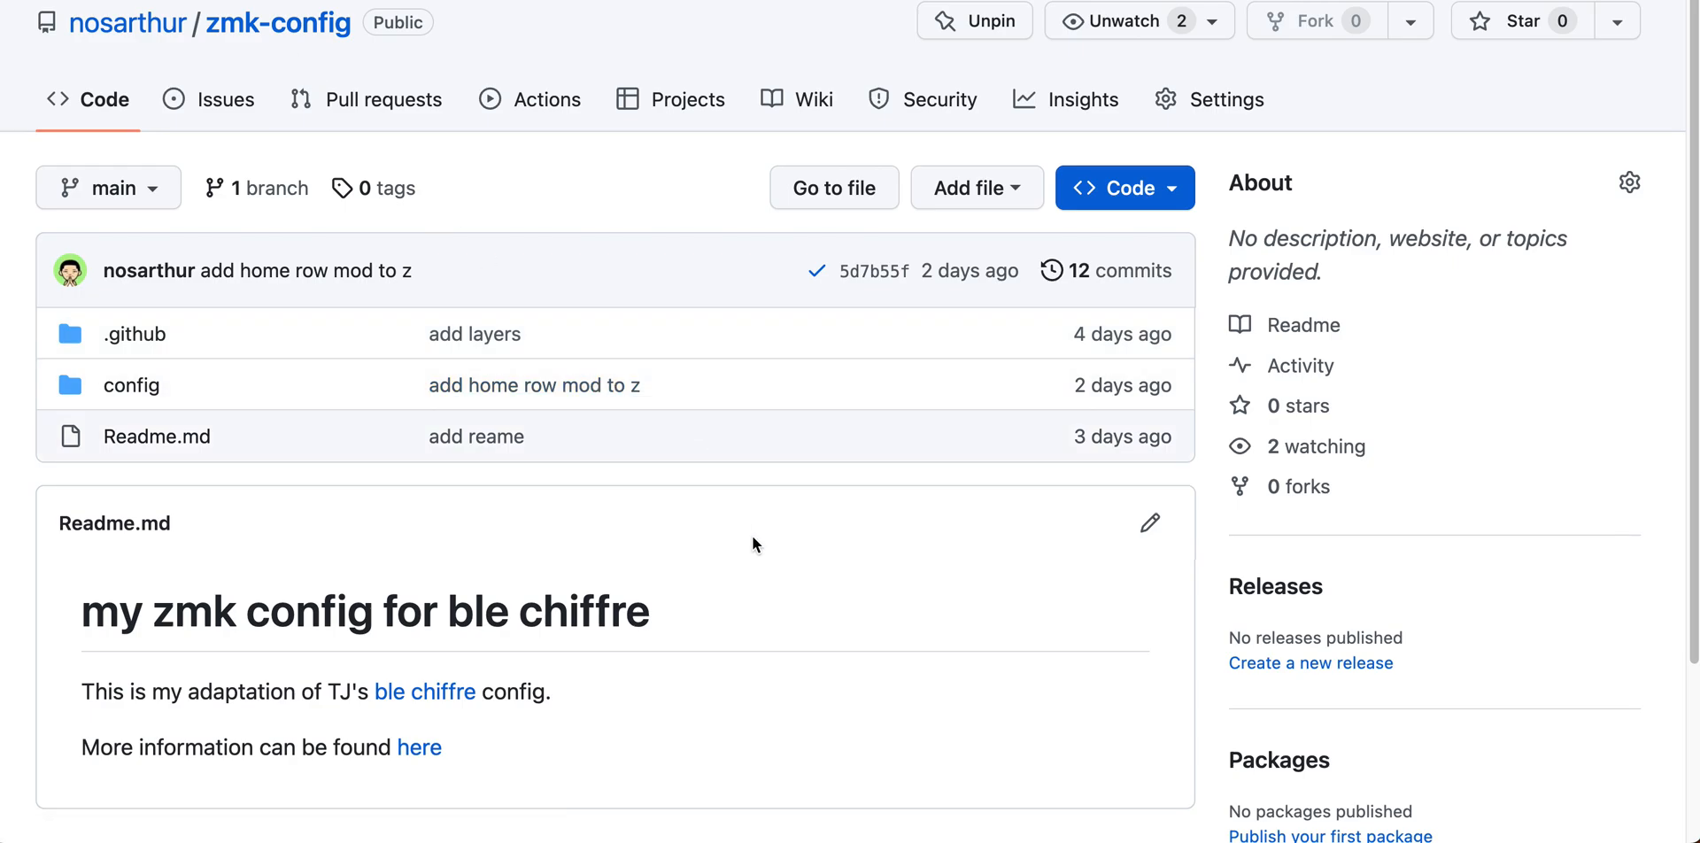
mouse_move(914, 147)
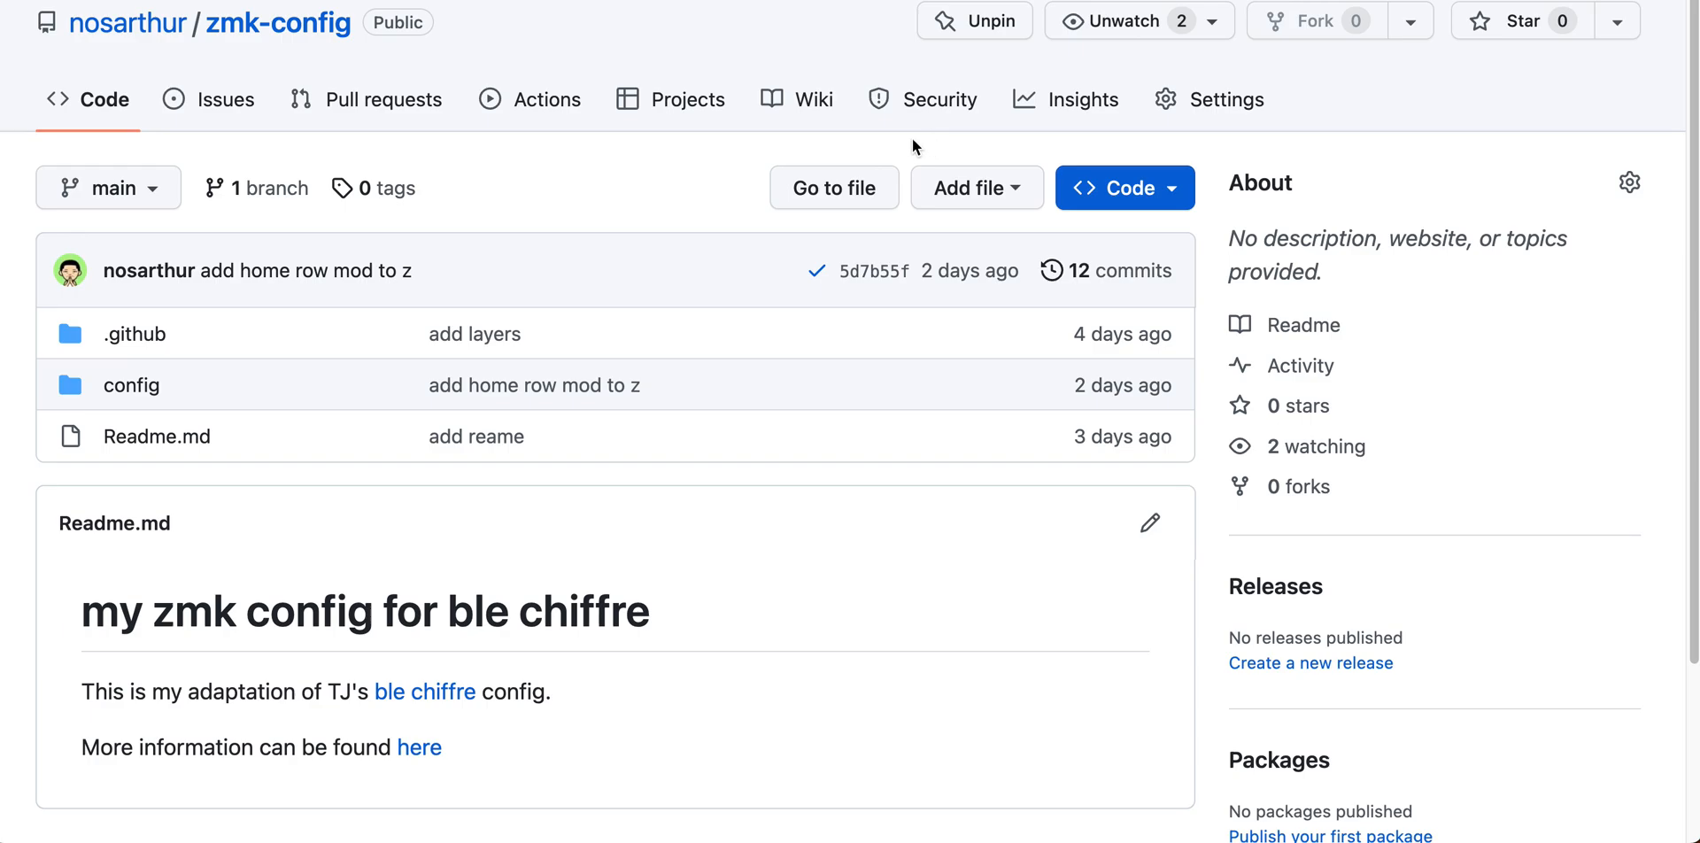
mouse_move(732, 153)
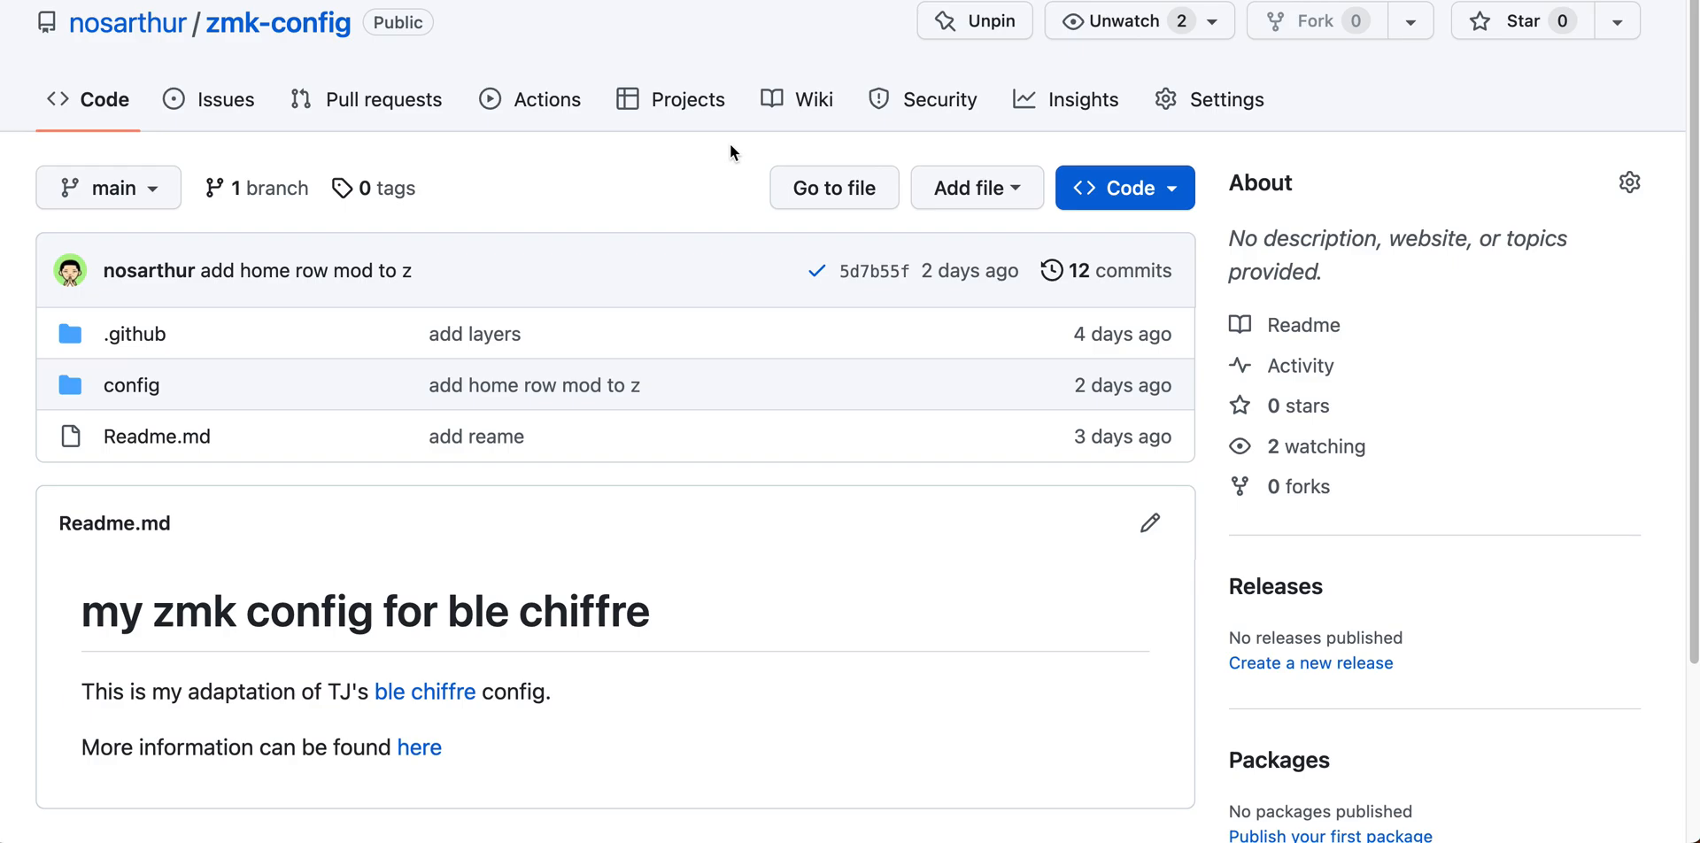
mouse_move(718, 172)
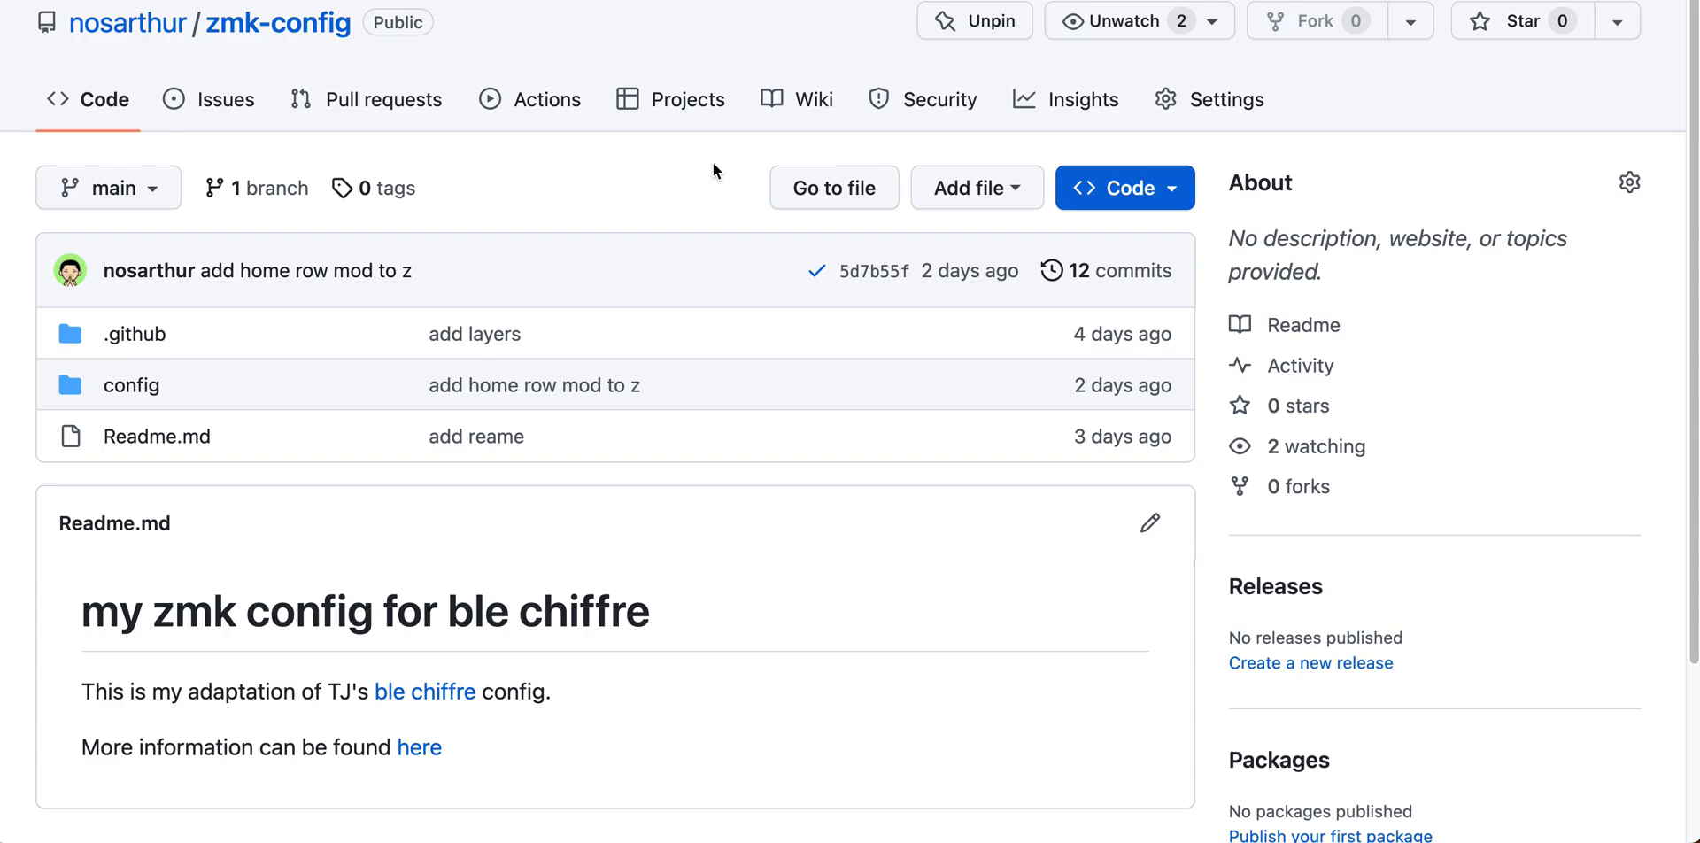
mouse_move(656, 174)
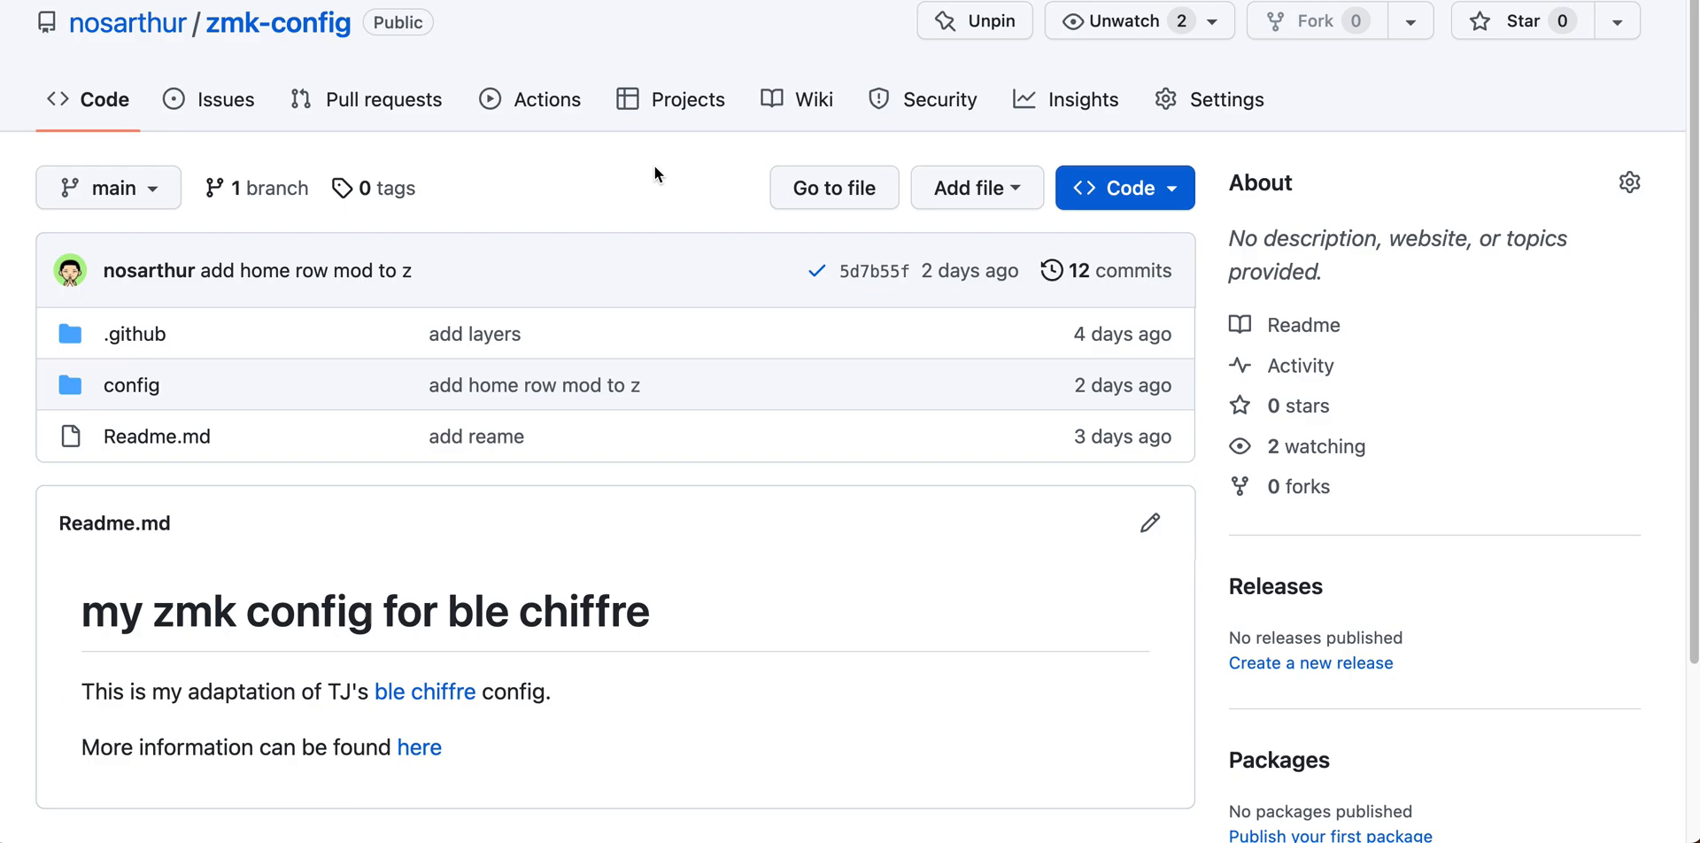
mouse_move(640, 175)
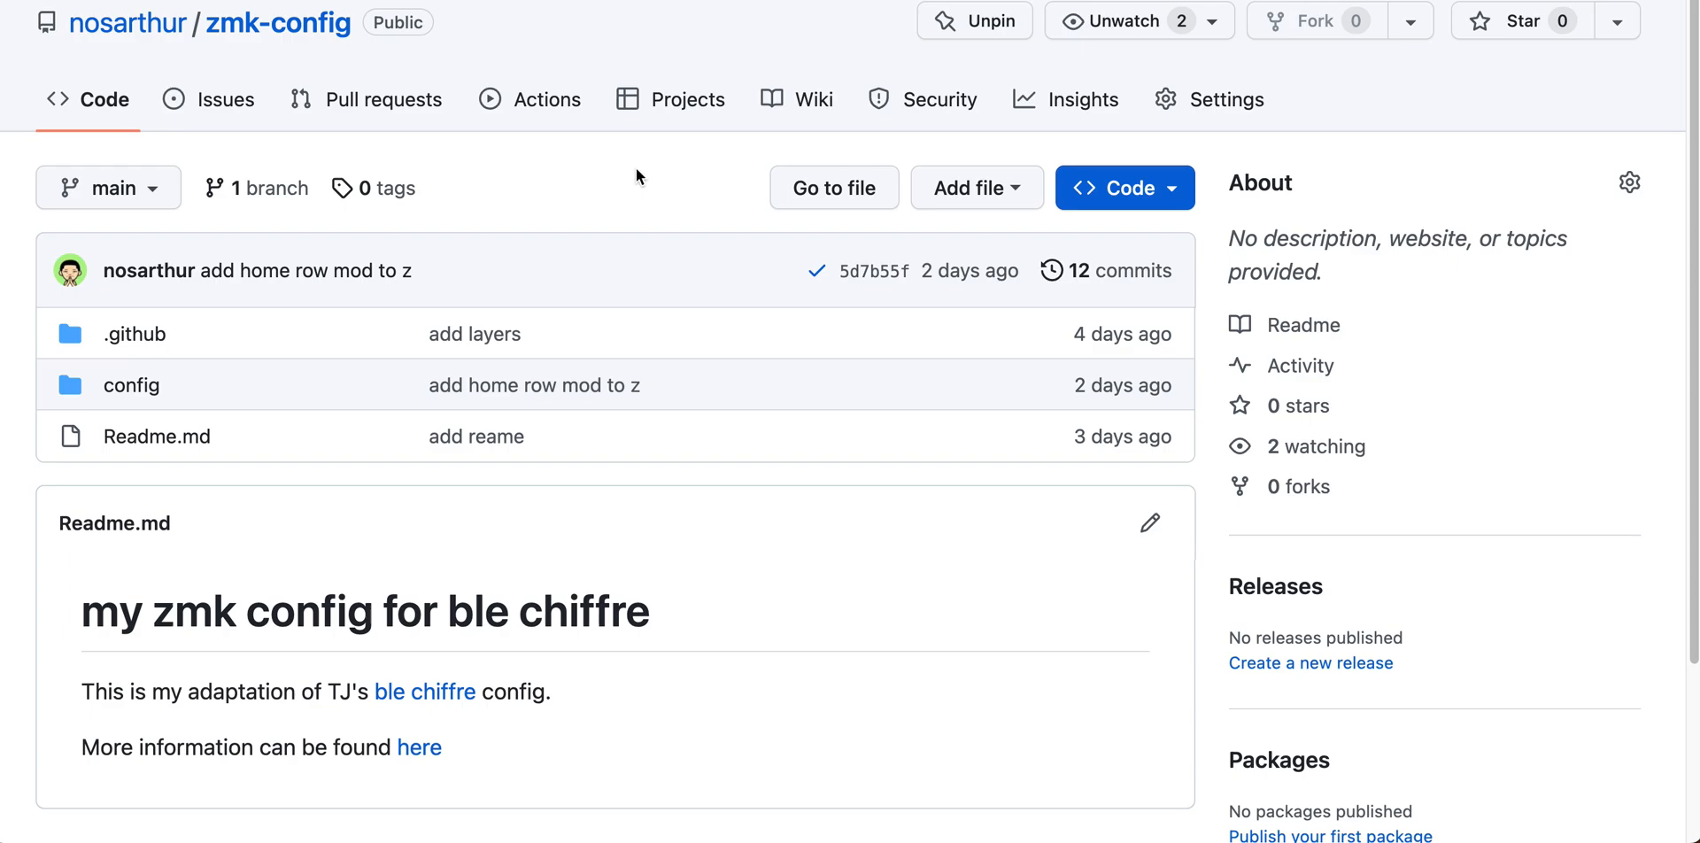